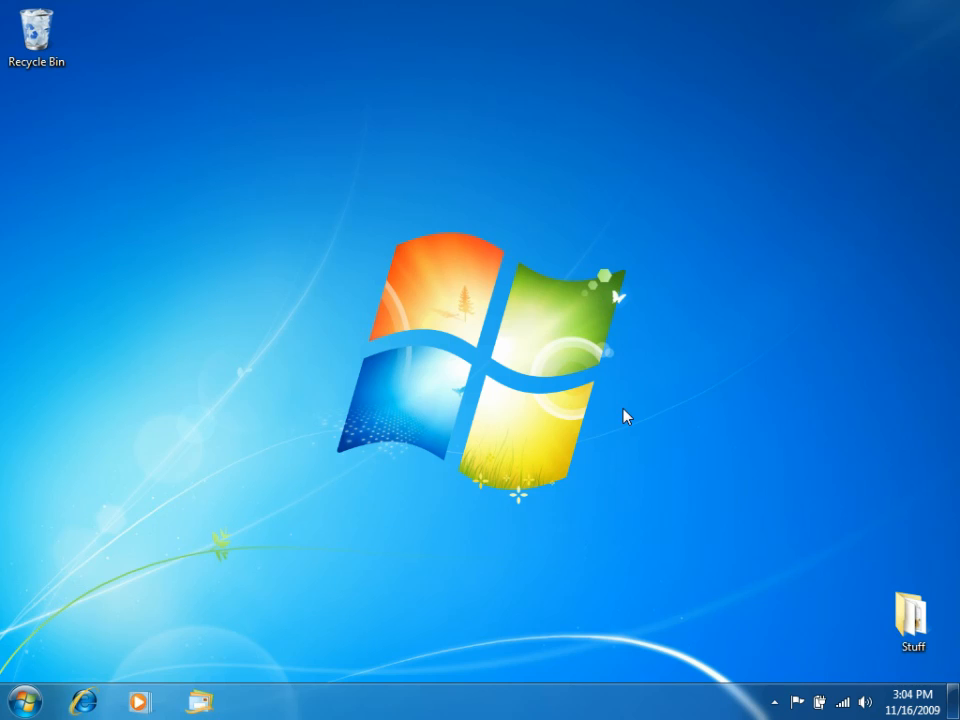
- Launch Visual Studio 2010 from the taskbar and let the Start Page load
{"action": "left_click", "coordinate": [20, 703]}
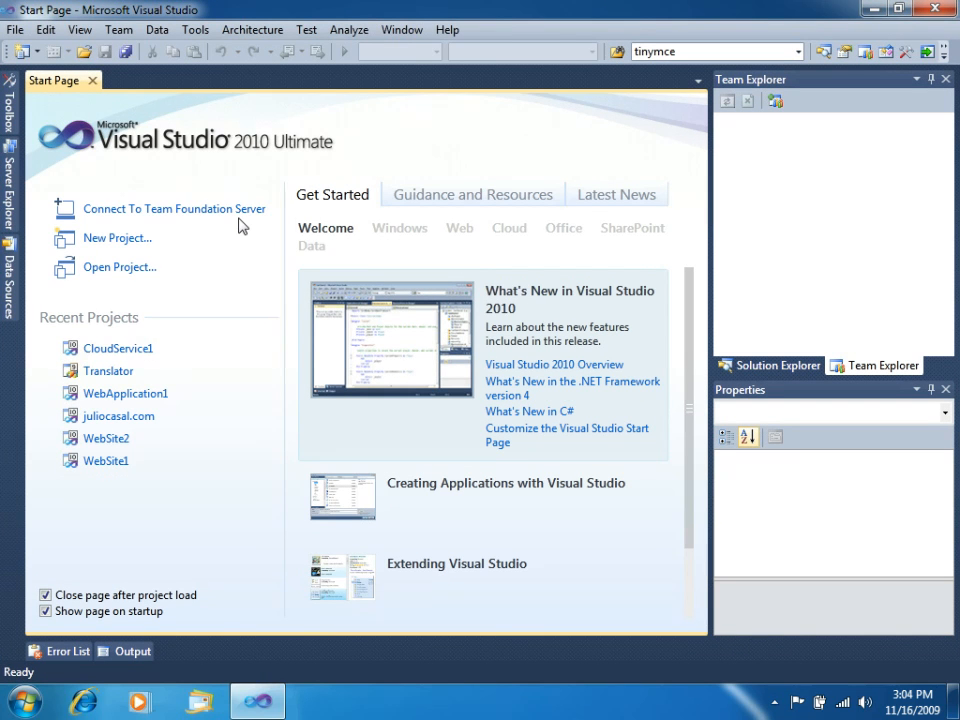
{"action": "mouse_move", "coordinate": [170, 210]}
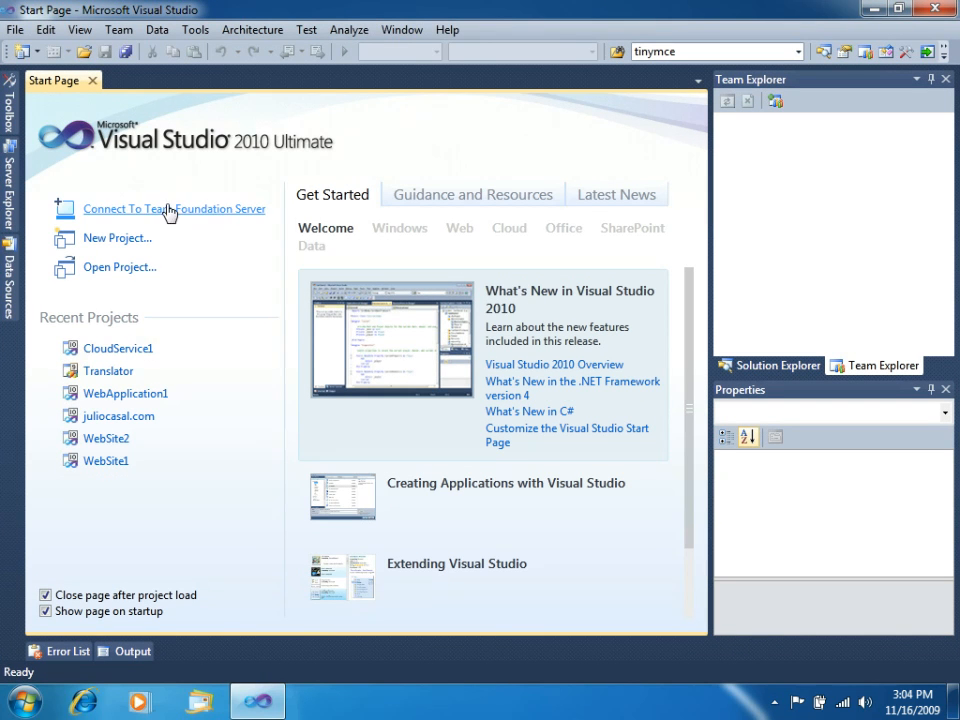
{"action": "mouse_move", "coordinate": [118, 29]}
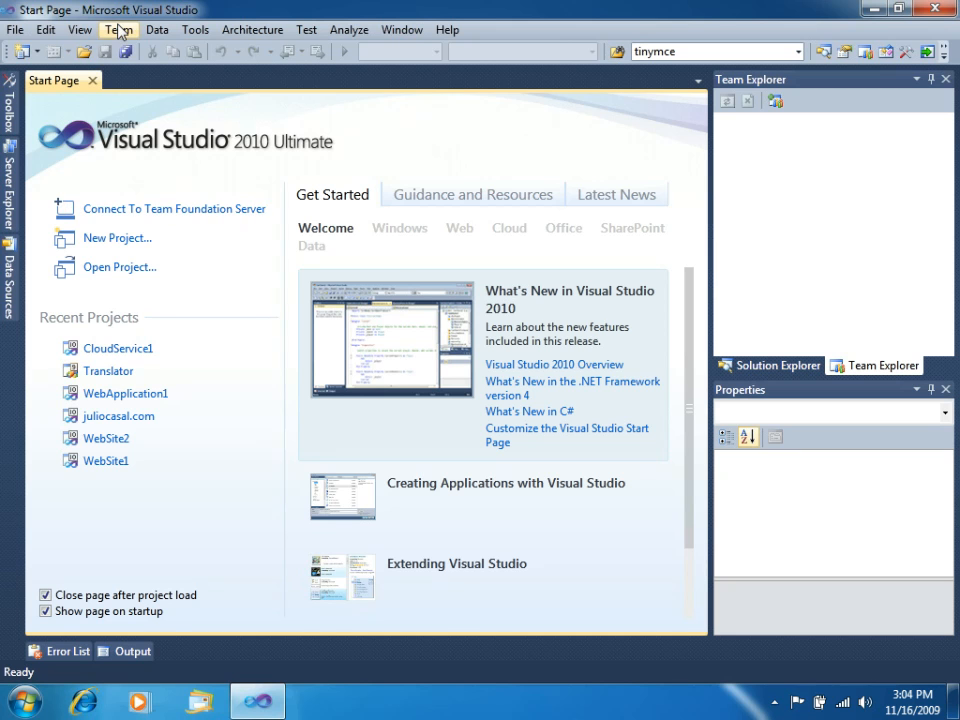
{"action": "left_click", "coordinate": [174, 208]}
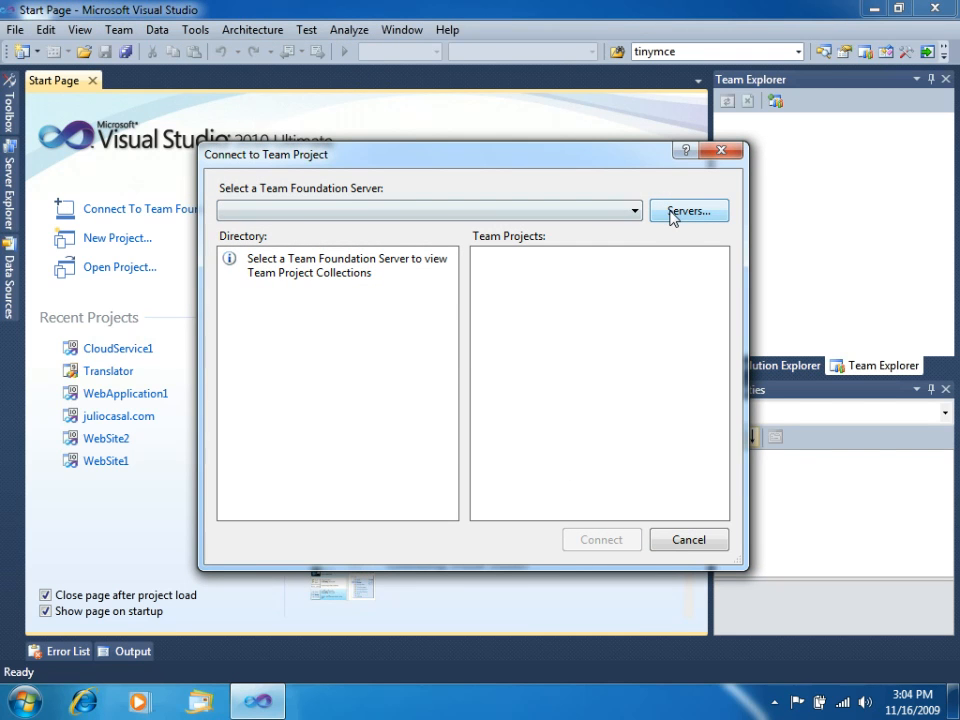
{"action": "left_click", "coordinate": [688, 211]}
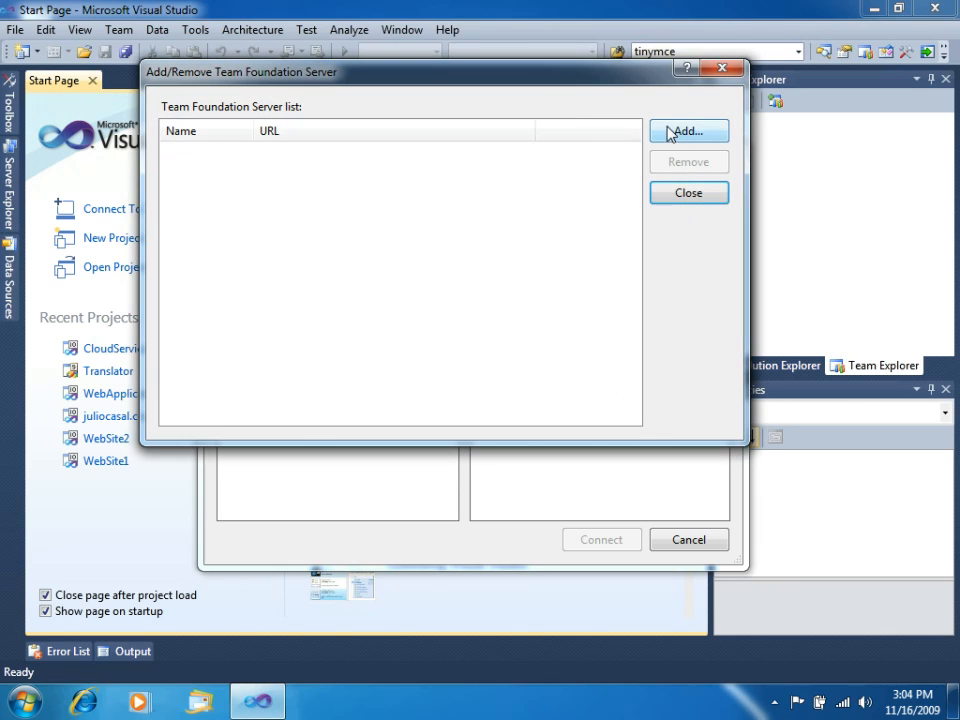
{"action": "left_click", "coordinate": [688, 131]}
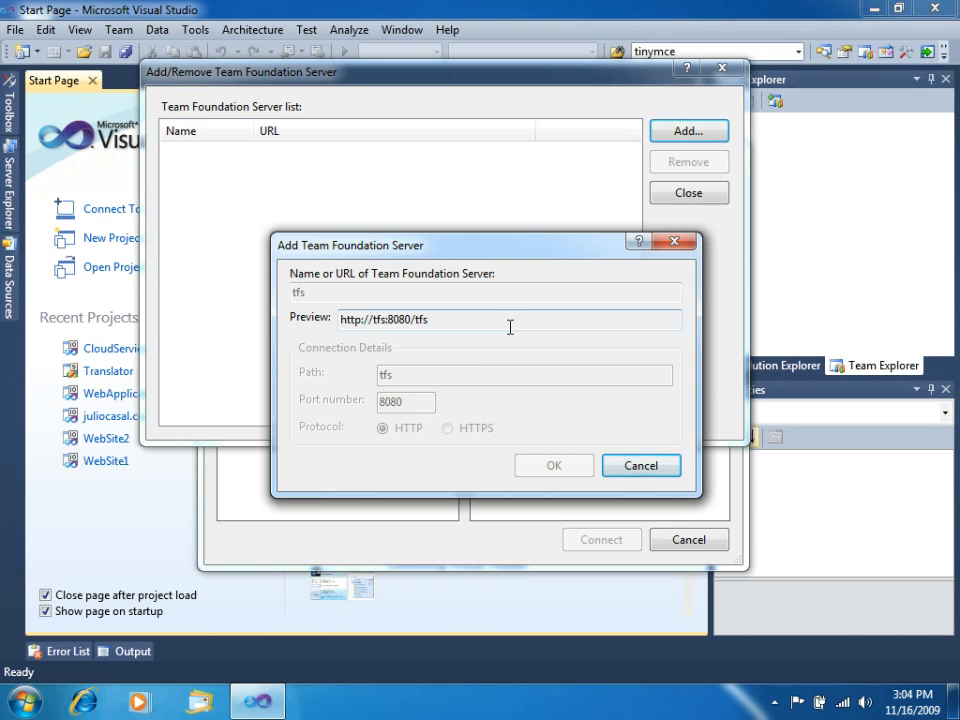
{"action": "left_click", "coordinate": [554, 465]}
{"action": "type", "text": "casal\\"}
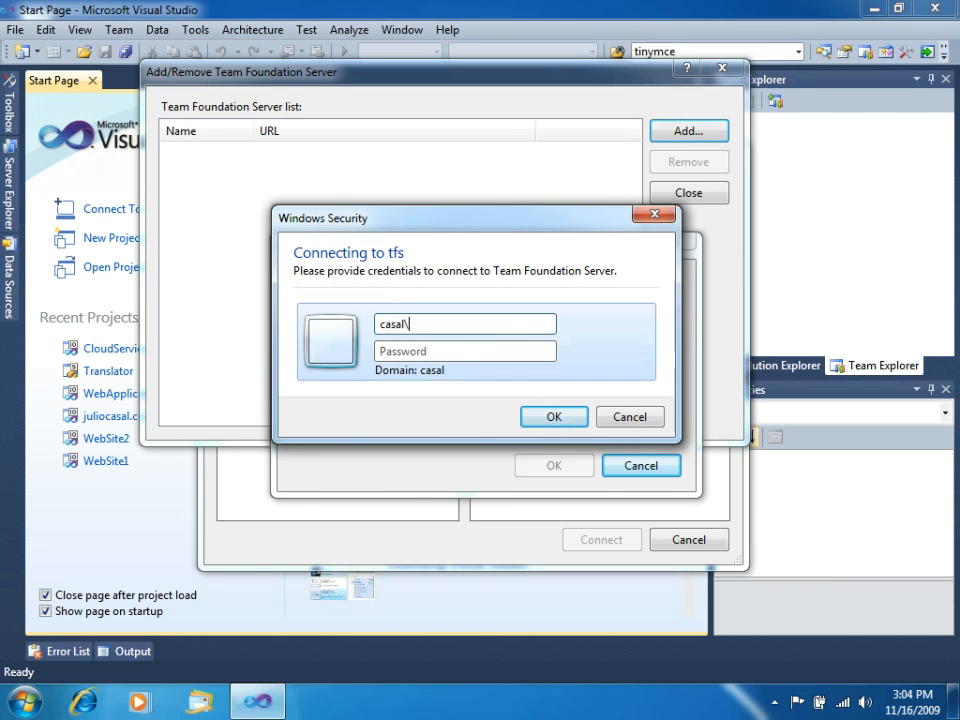
{"action": "type", "text": "administra"}
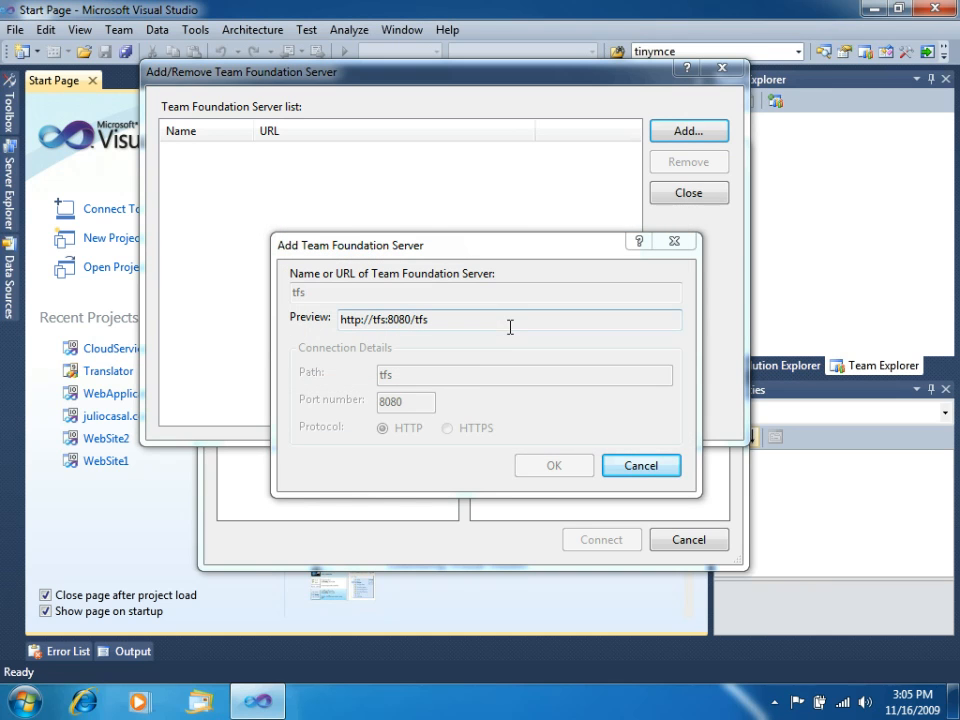
{"action": "left_click", "coordinate": [553, 465]}
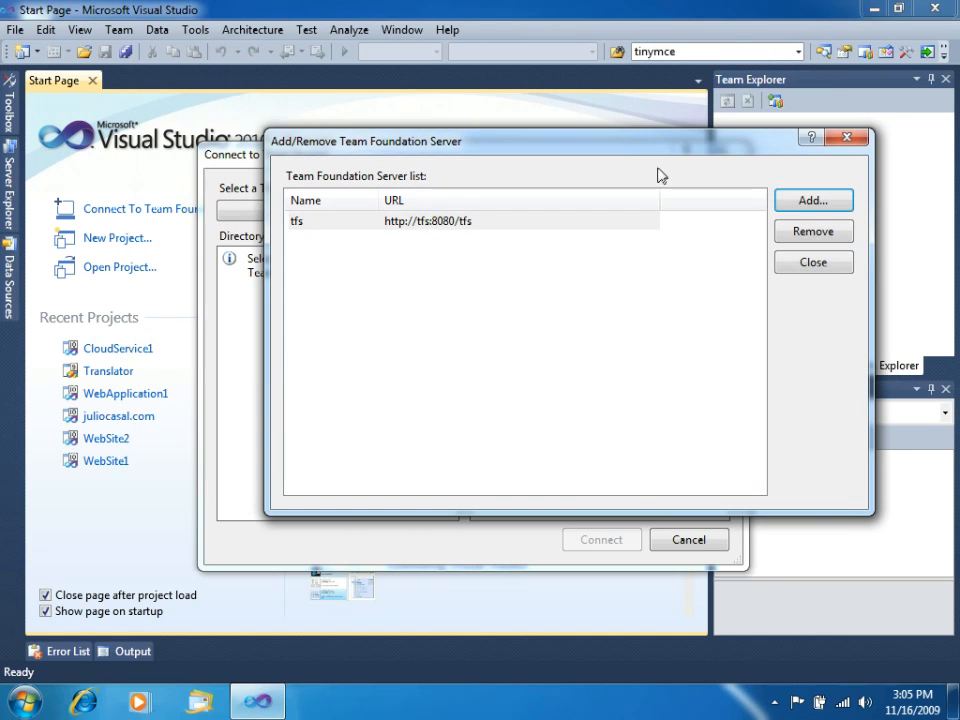
{"action": "left_click", "coordinate": [813, 262]}
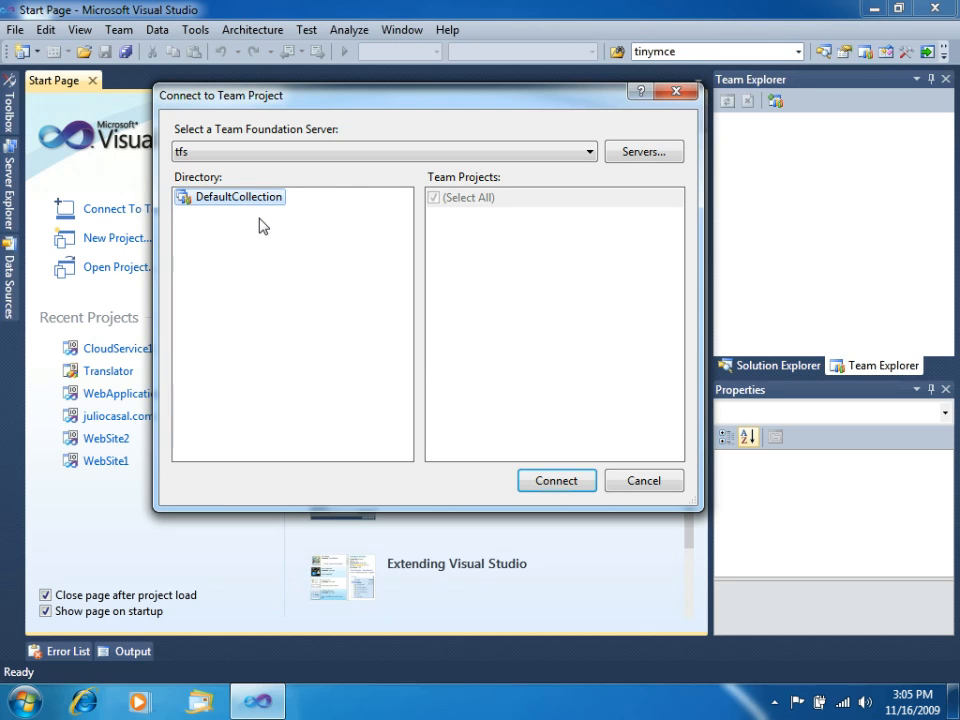
{"action": "mouse_move", "coordinate": [466, 292]}
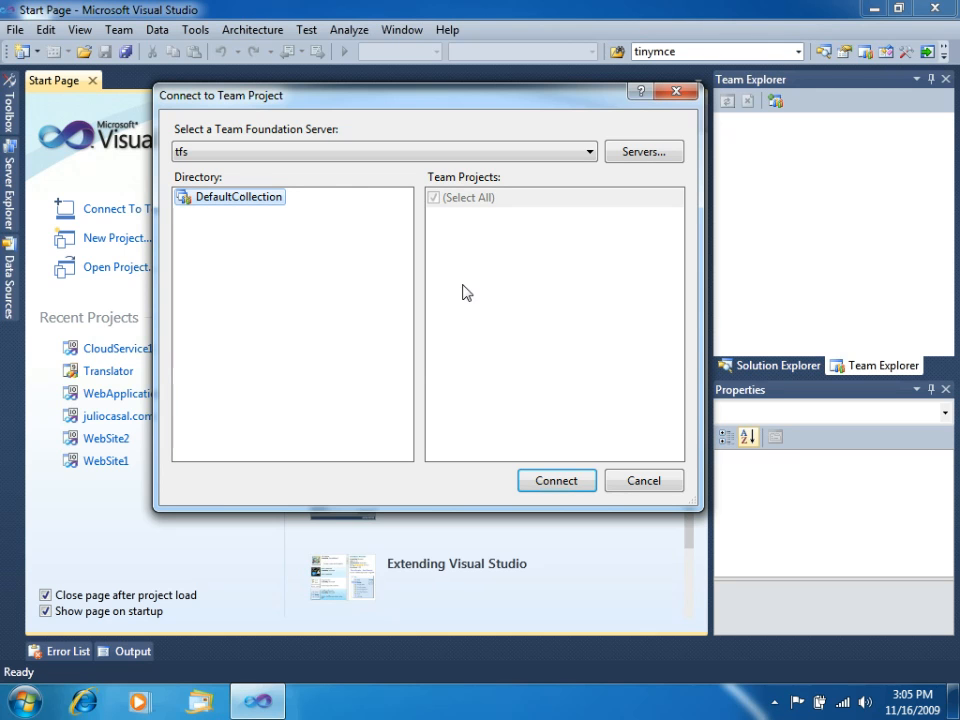
- Connect to tfs\DefaultCollection so it shows in Team Explorer
{"action": "left_click", "coordinate": [643, 480]}
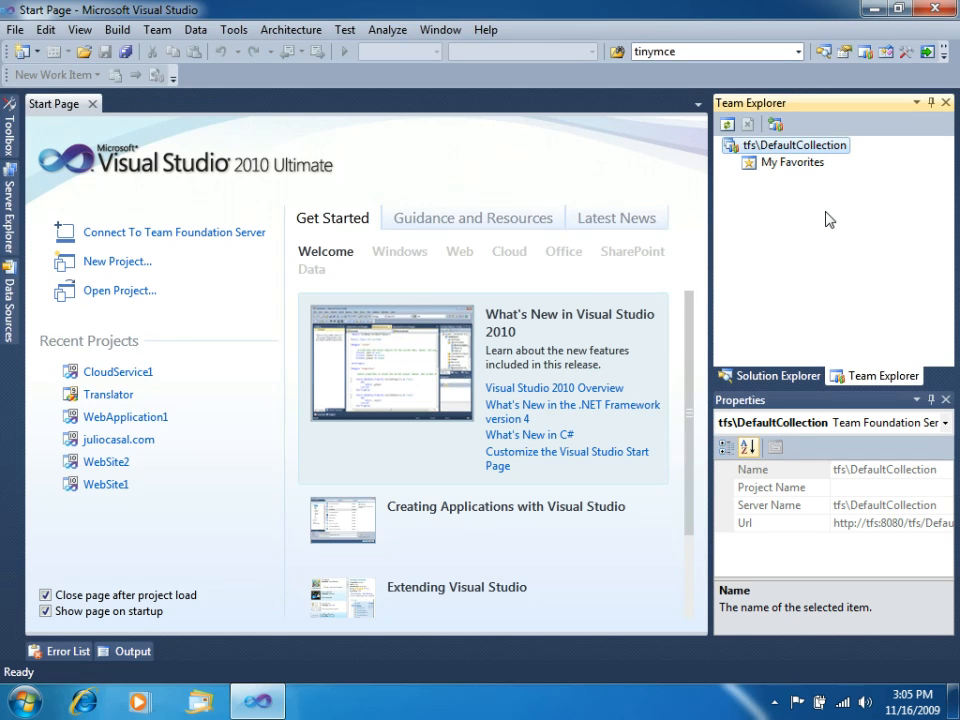
{"action": "mouse_move", "coordinate": [705, 201]}
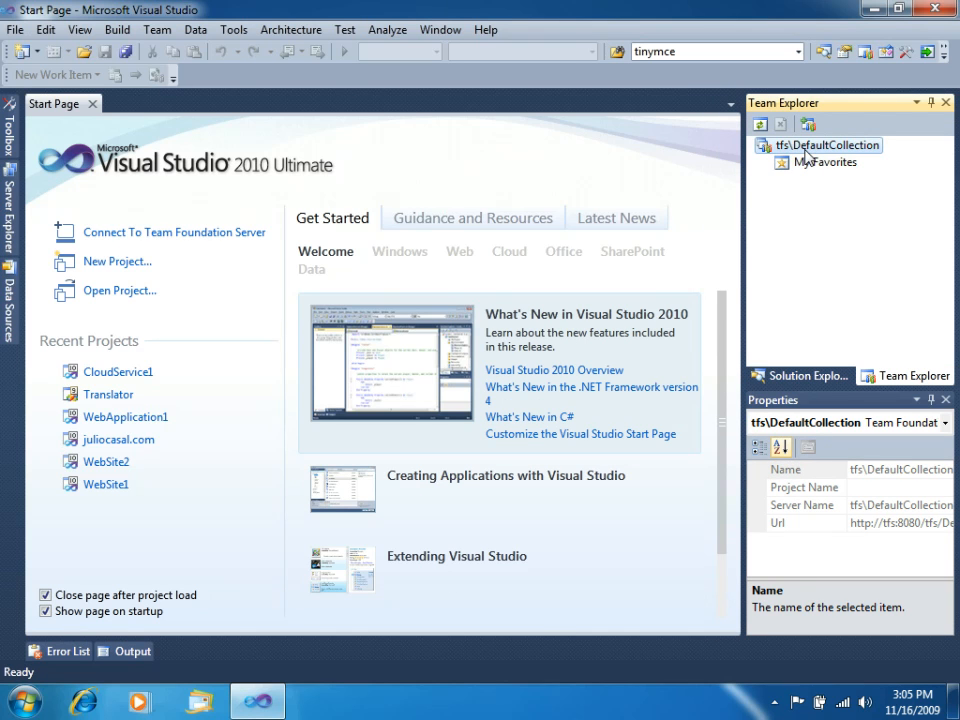
- Start a new team project named 'Book Store' and advance to process template selection
{"action": "right_click", "coordinate": [825, 145]}
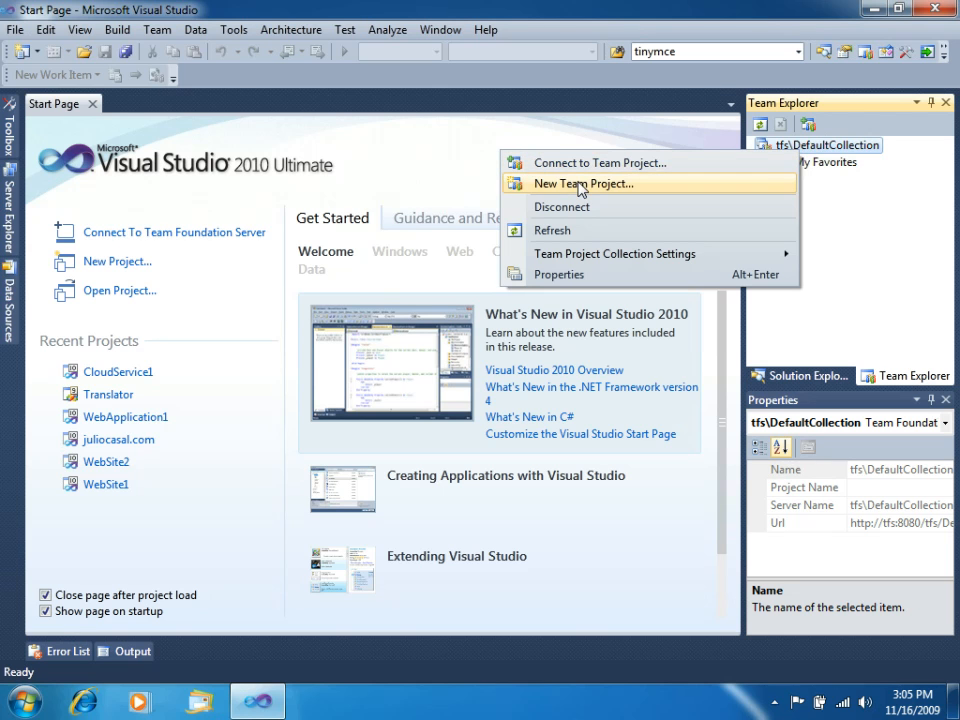
{"action": "left_click", "coordinate": [583, 183]}
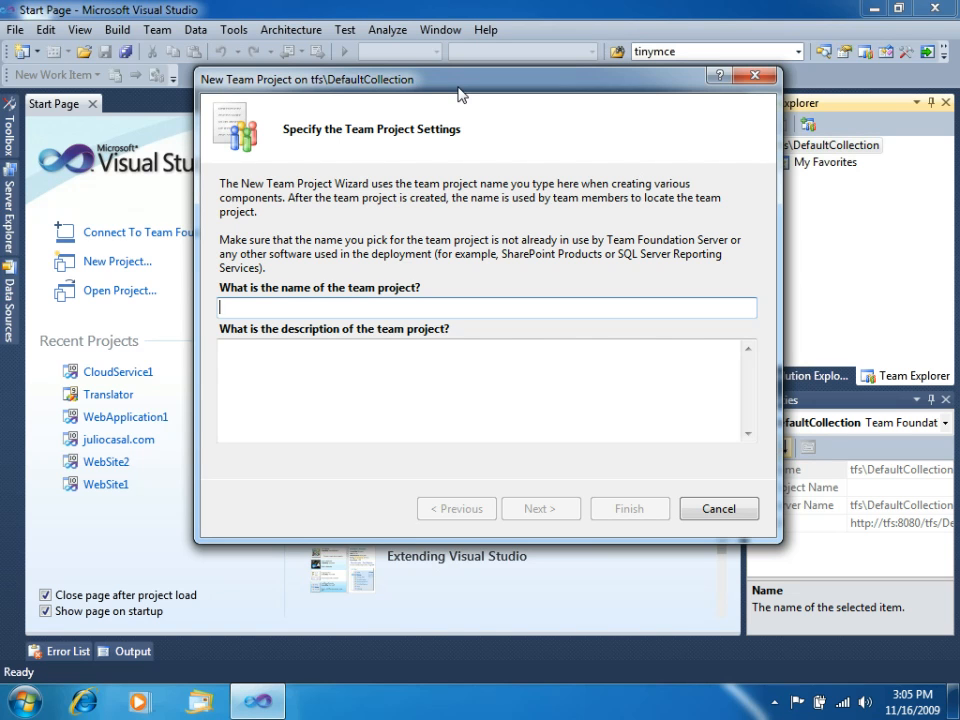
{"action": "type", "text": "Book"}
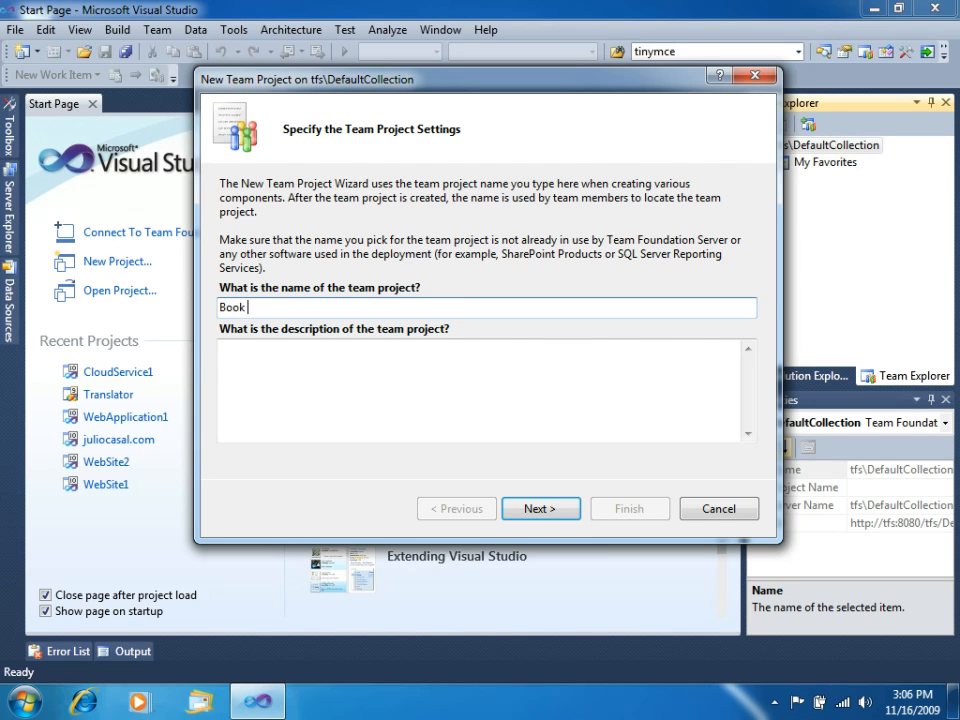
{"action": "type", "text": "Store"}
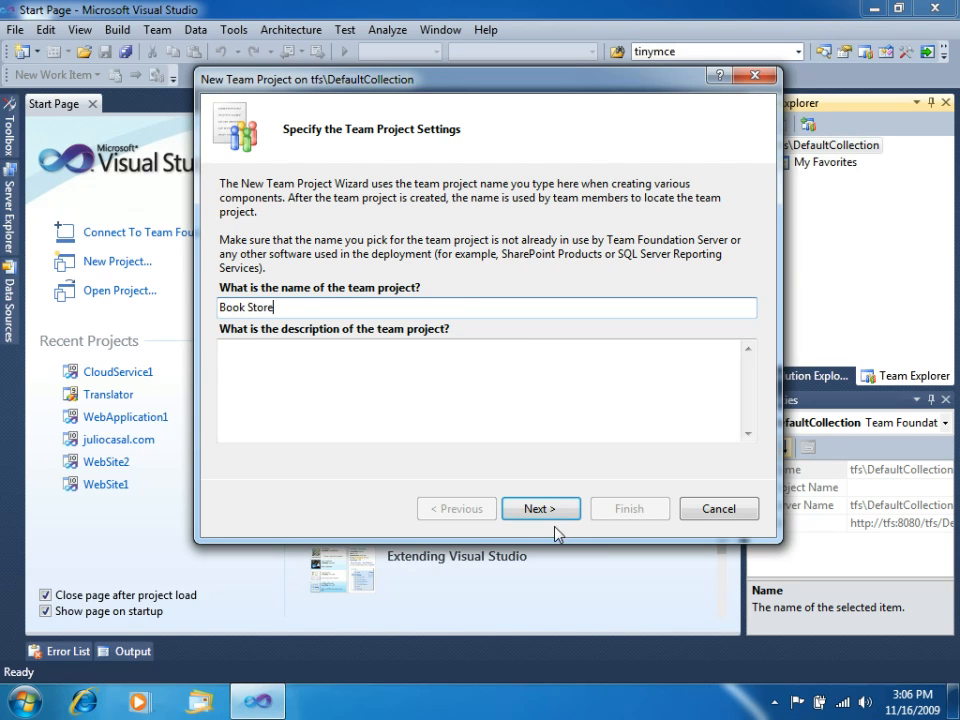
{"action": "left_click", "coordinate": [540, 508]}
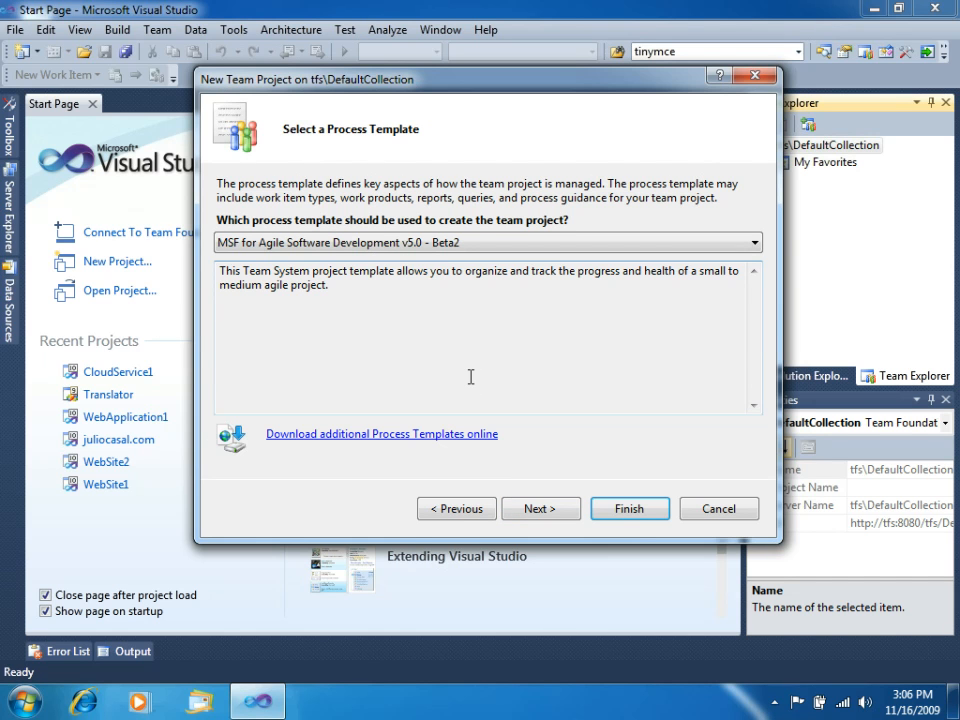
{"action": "mouse_move", "coordinate": [447, 270]}
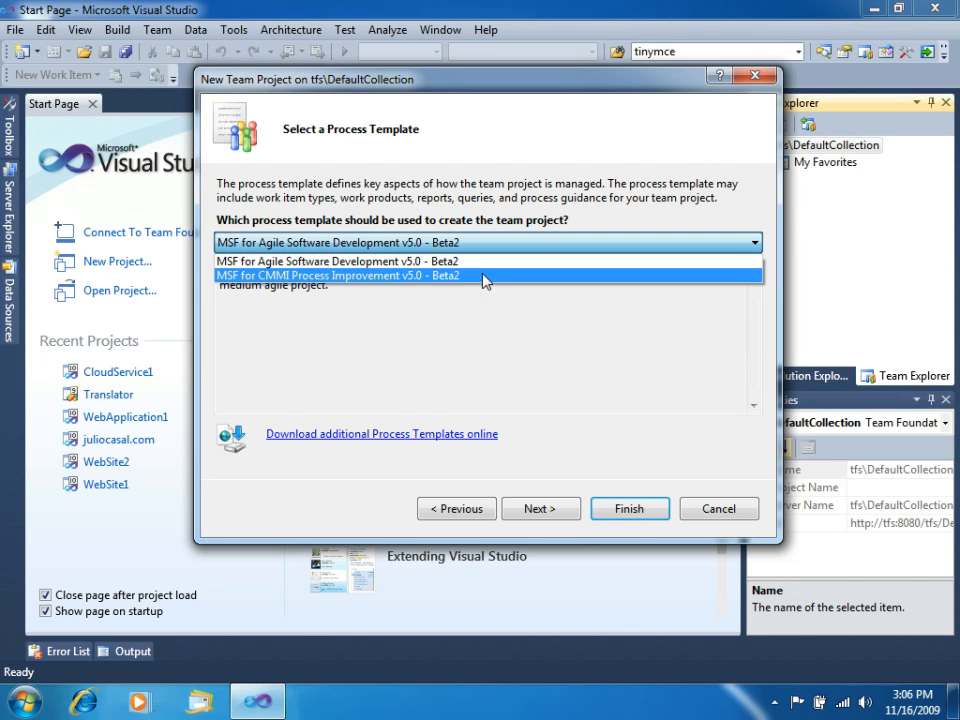
{"action": "mouse_move", "coordinate": [475, 284]}
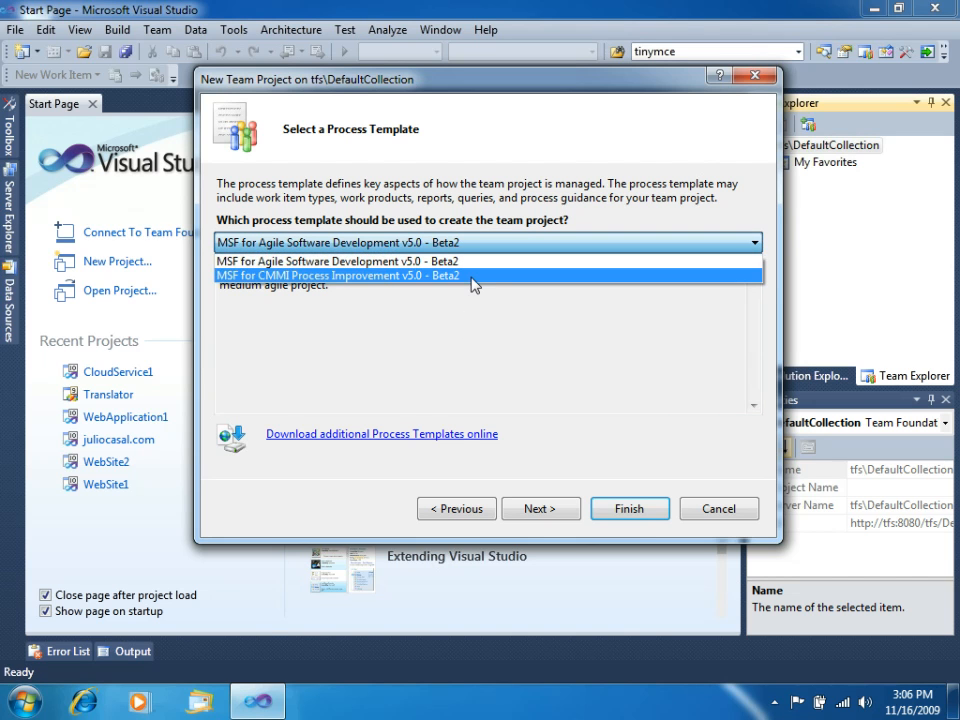
{"action": "mouse_move", "coordinate": [460, 261]}
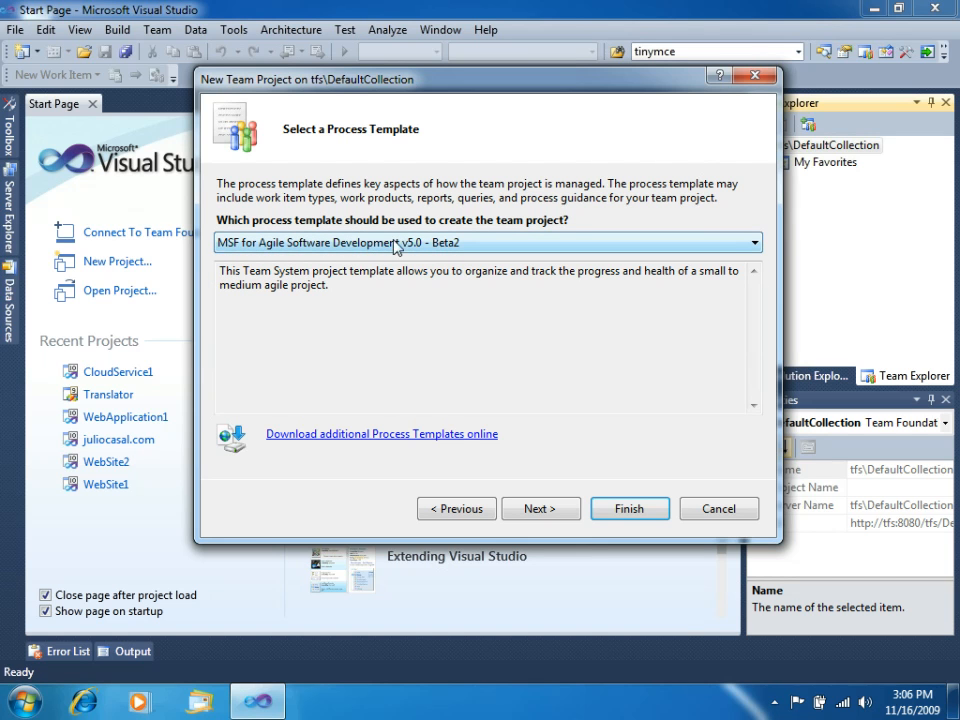
{"action": "mouse_move", "coordinate": [585, 545]}
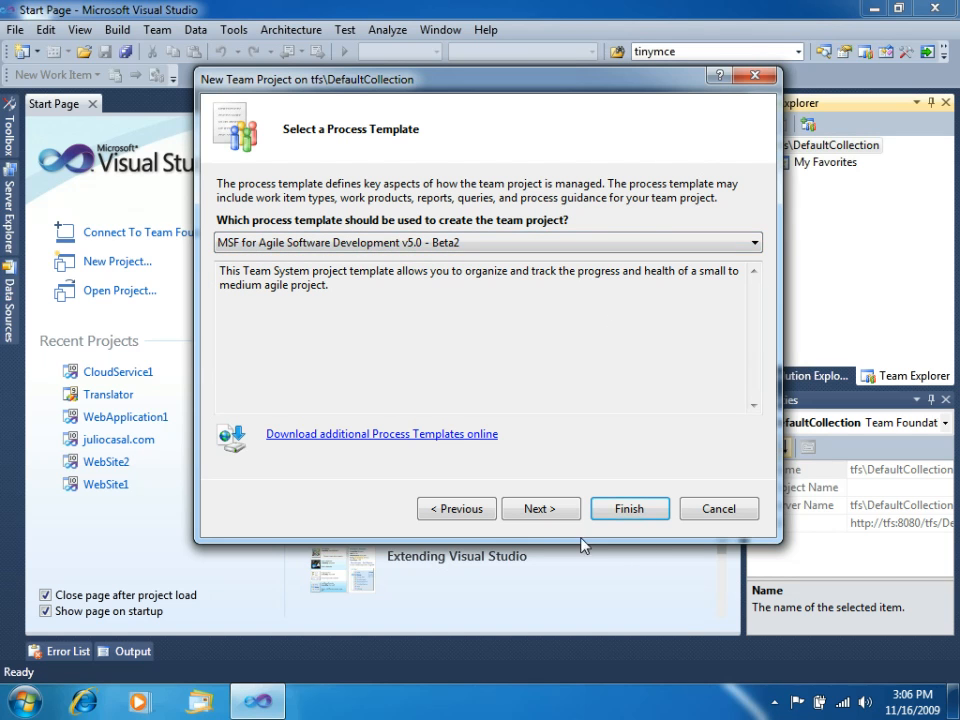
{"action": "left_click", "coordinate": [540, 508]}
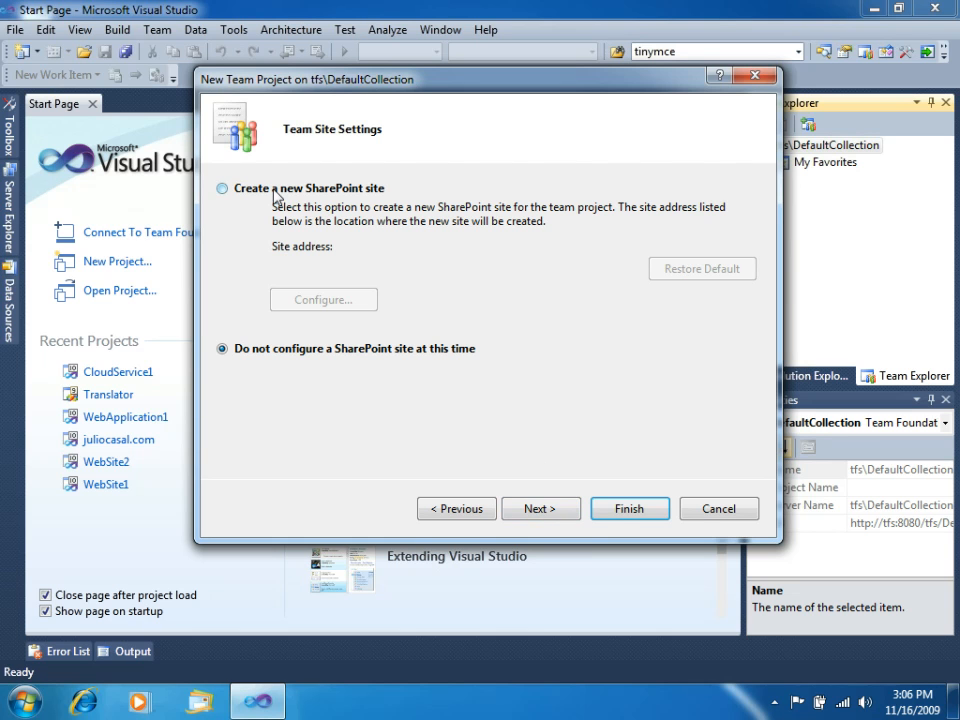
{"action": "left_click", "coordinate": [222, 188]}
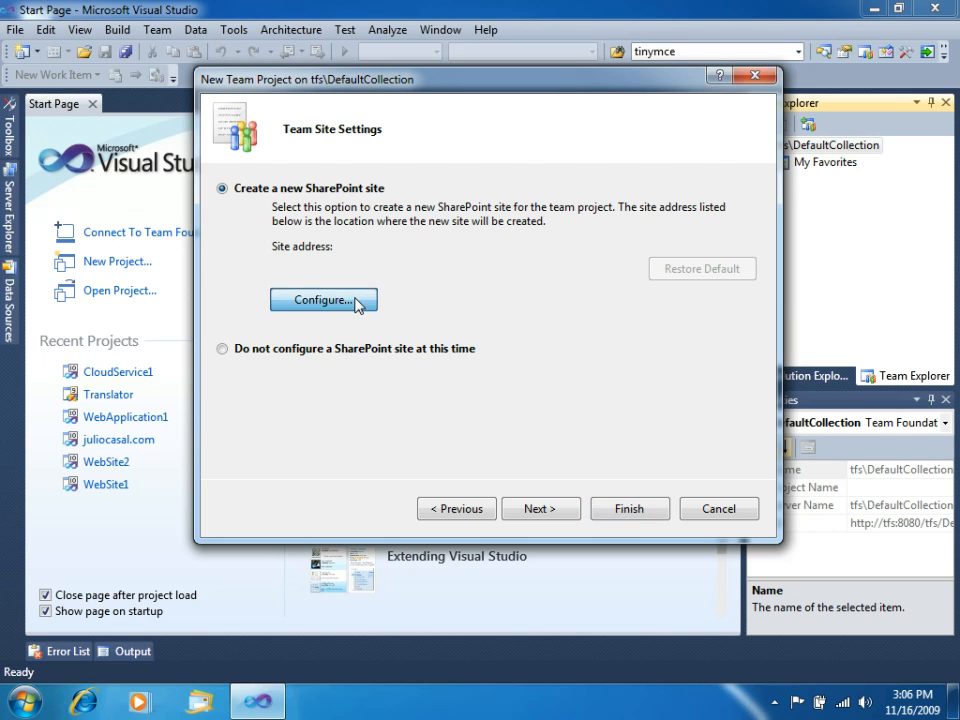
{"action": "left_click", "coordinate": [324, 299]}
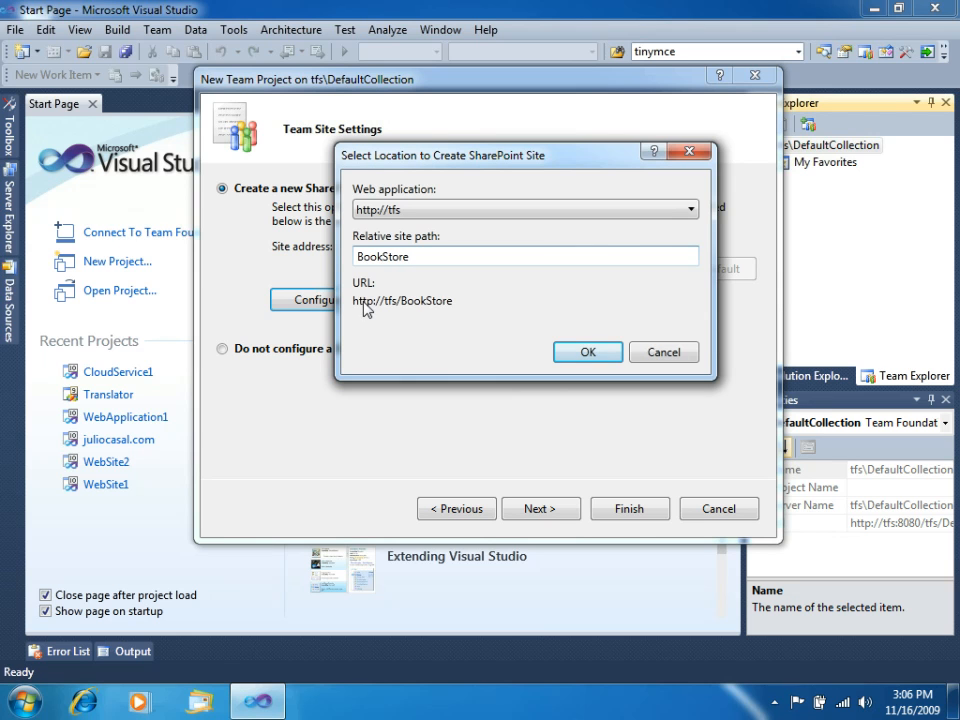
{"action": "mouse_move", "coordinate": [390, 311]}
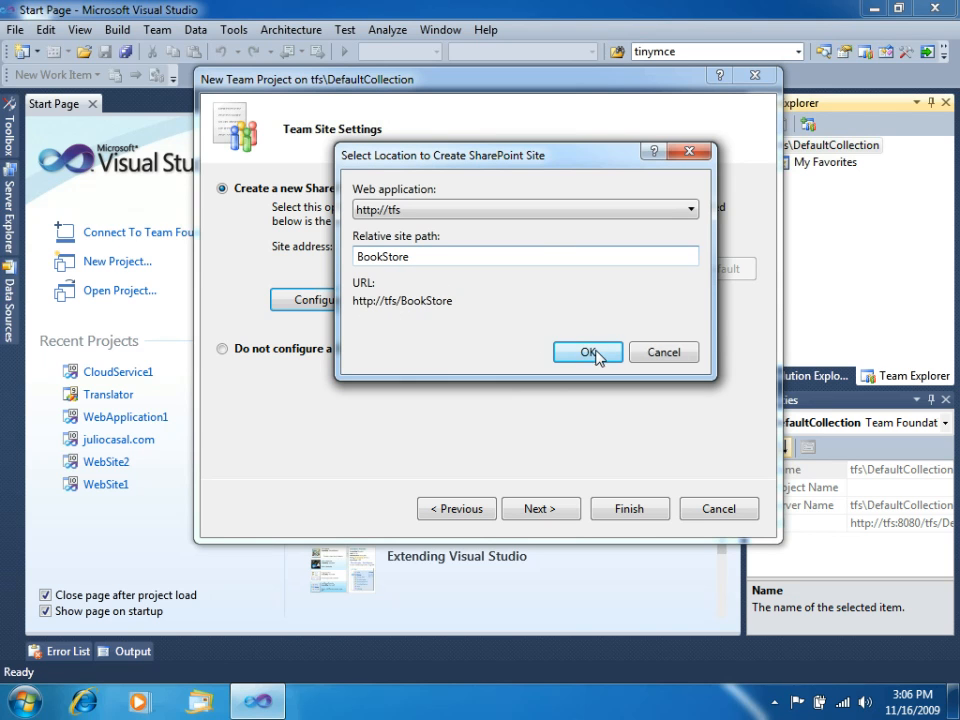
{"action": "left_click", "coordinate": [587, 352]}
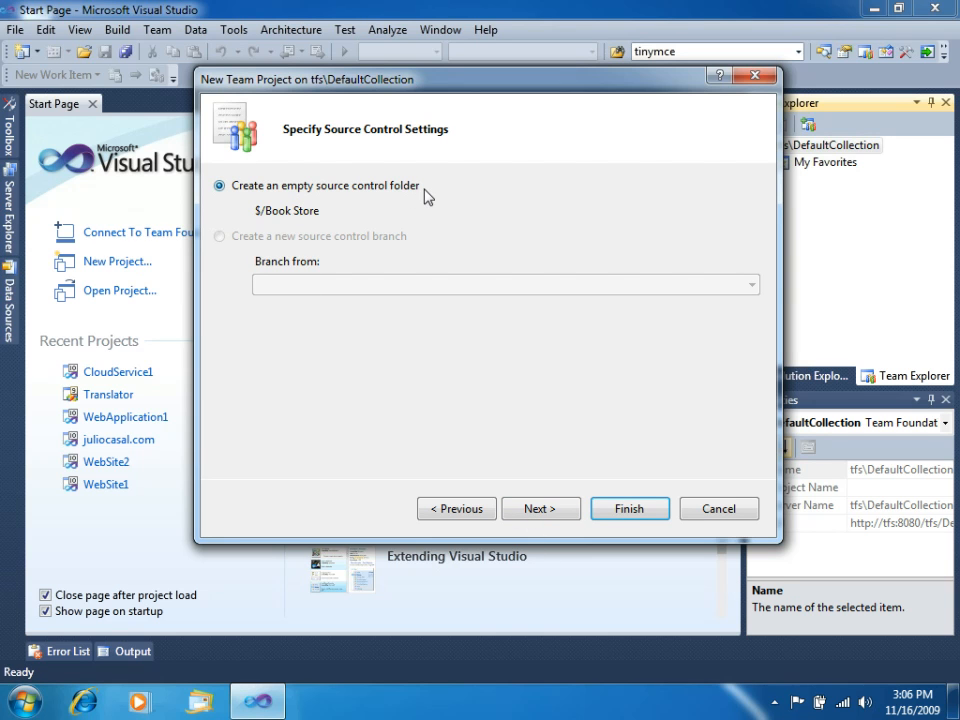
{"action": "mouse_move", "coordinate": [278, 220]}
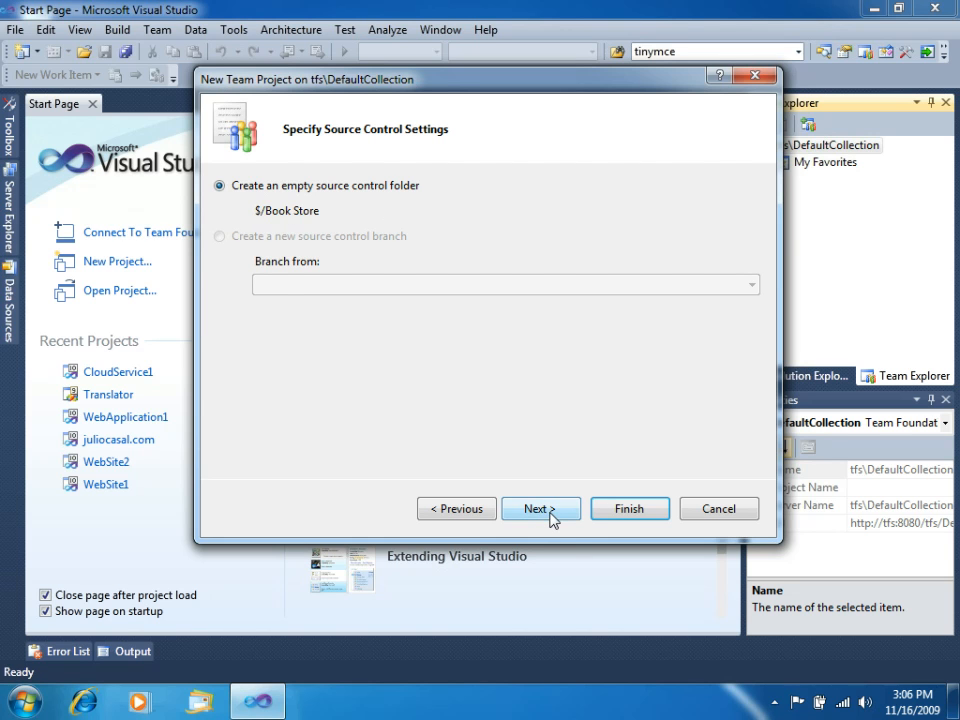
- Review the Book Store project settings and finish creating it
{"action": "left_click", "coordinate": [535, 508]}
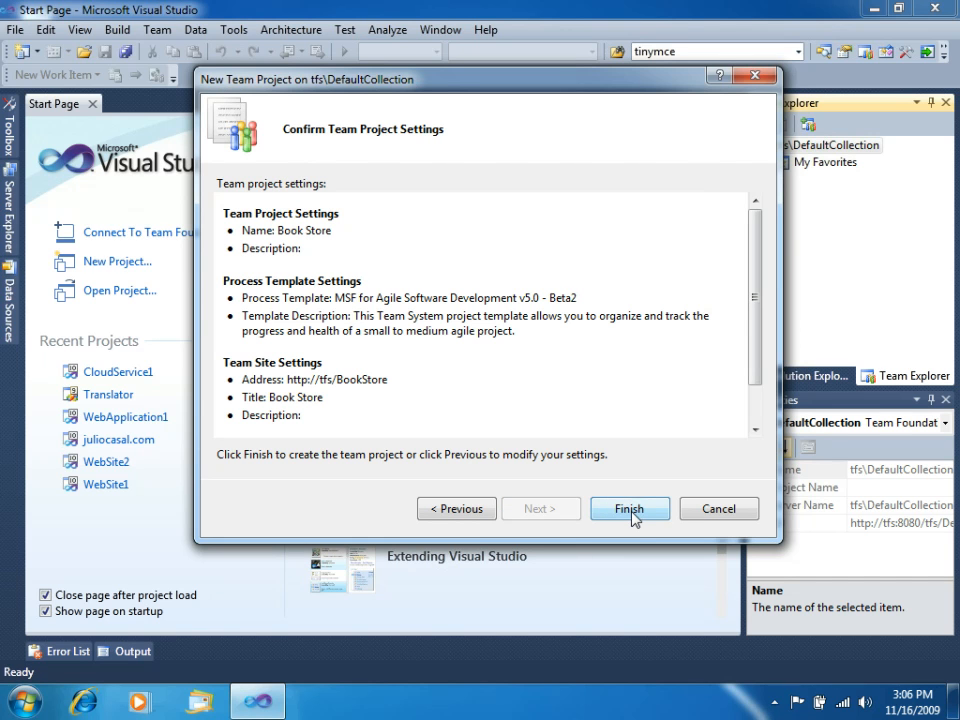
{"action": "left_click", "coordinate": [629, 508]}
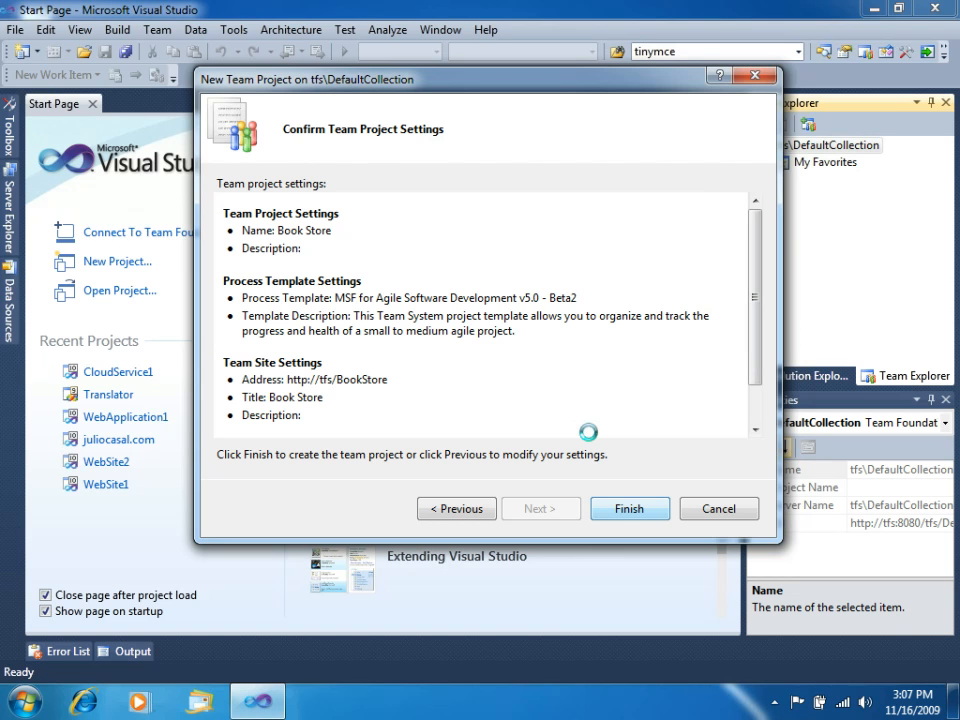
{"action": "left_click", "coordinate": [629, 508]}
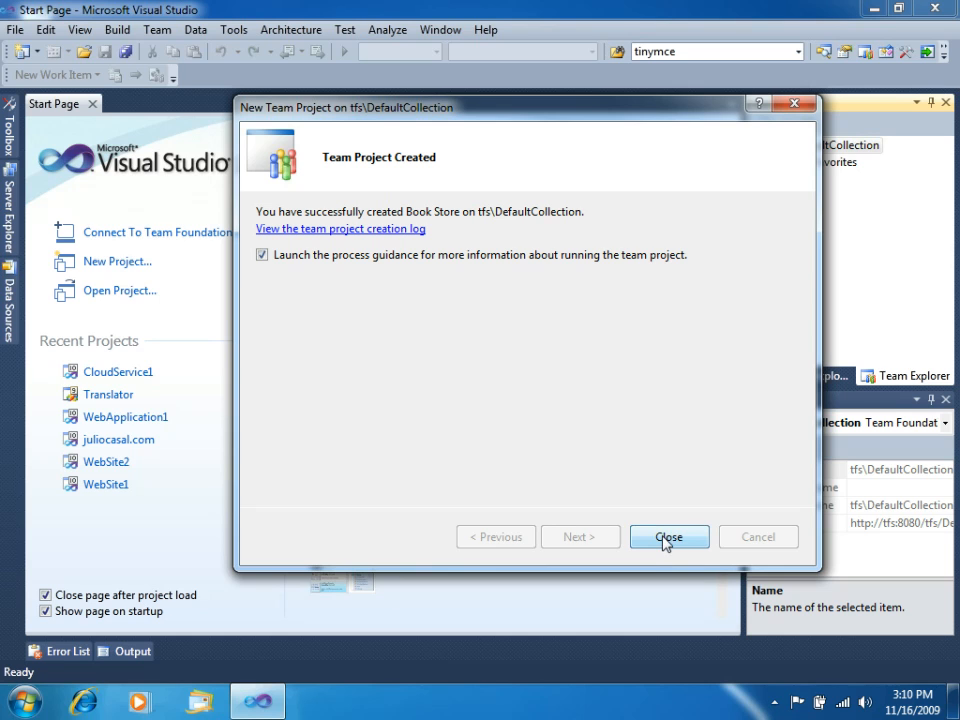
- Close the wizard, confirm credentials, browse the guidance's Scrum topics, then close the guidance
{"action": "left_click", "coordinate": [668, 537]}
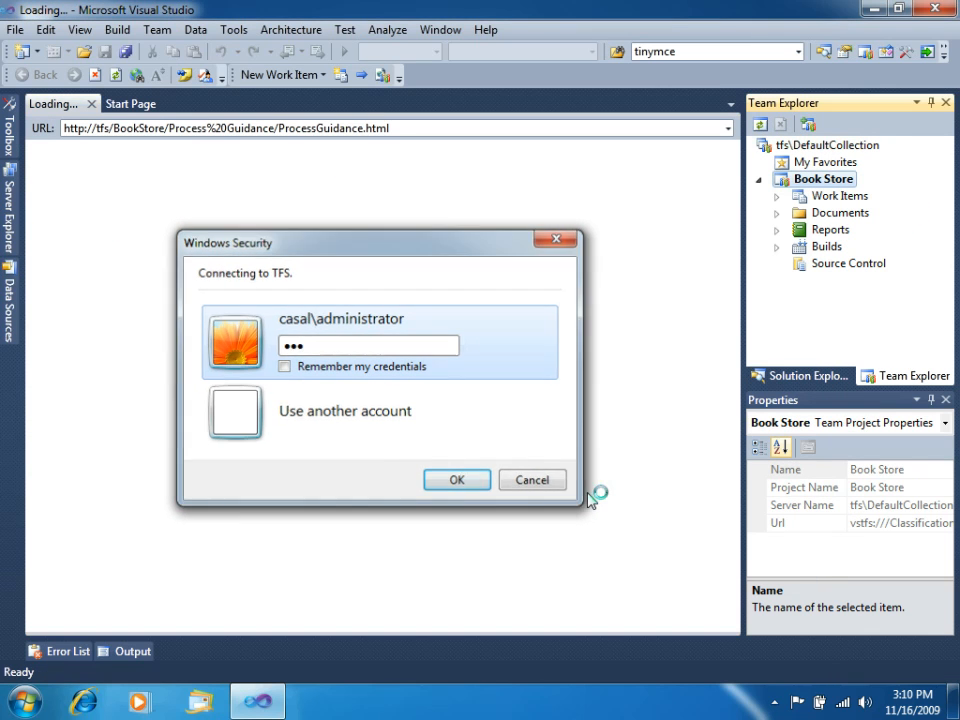
{"action": "left_click", "coordinate": [457, 480]}
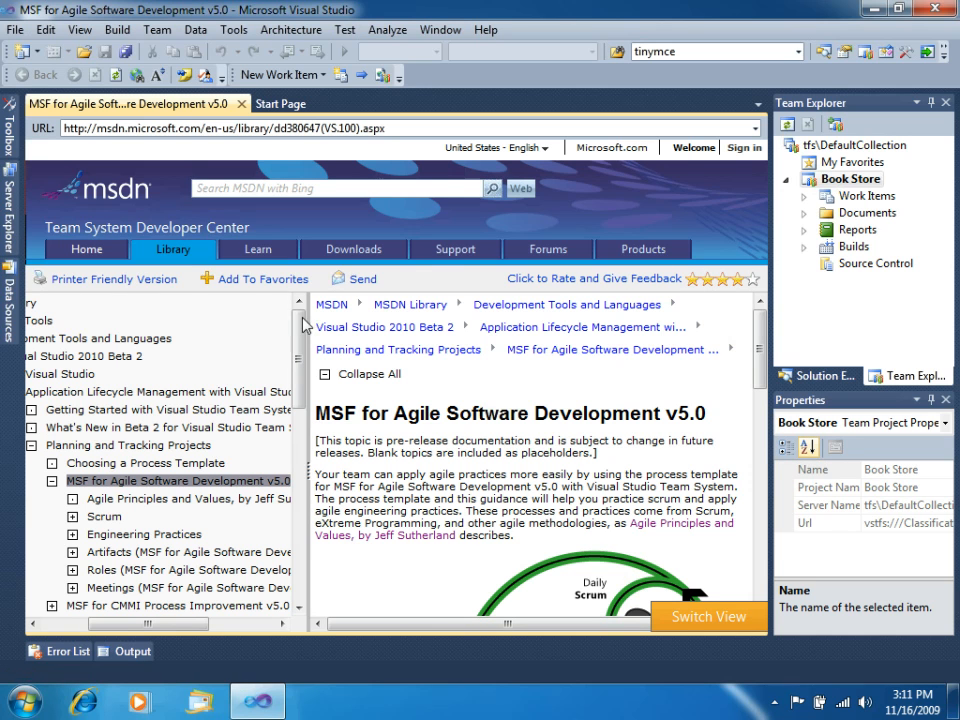
{"action": "scroll", "scroll_direction": "down", "scroll_amount": 3}
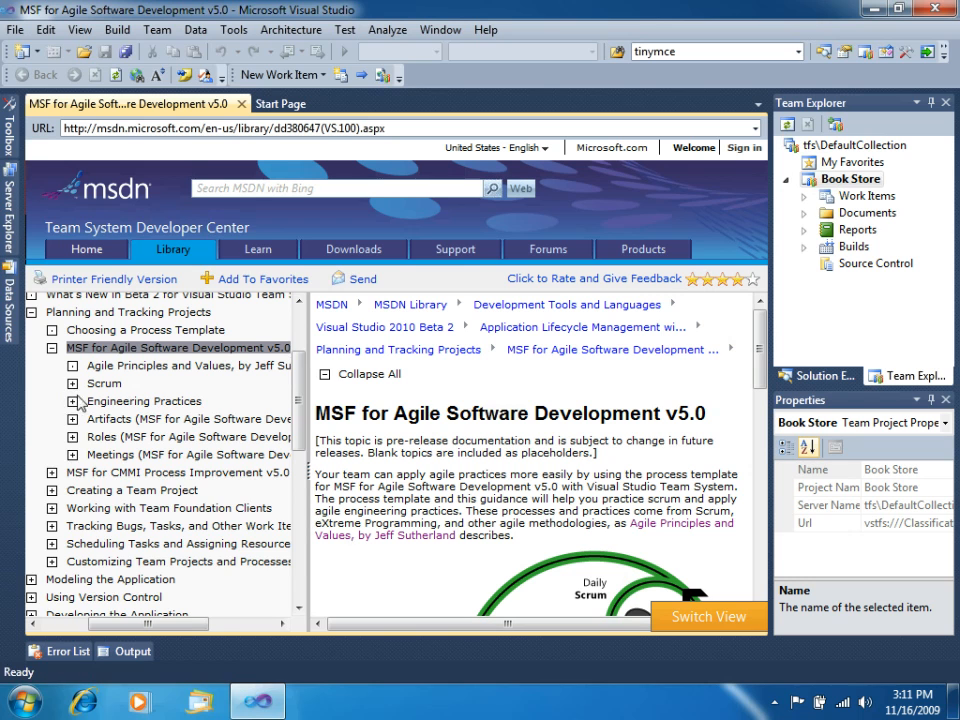
{"action": "left_click", "coordinate": [72, 383]}
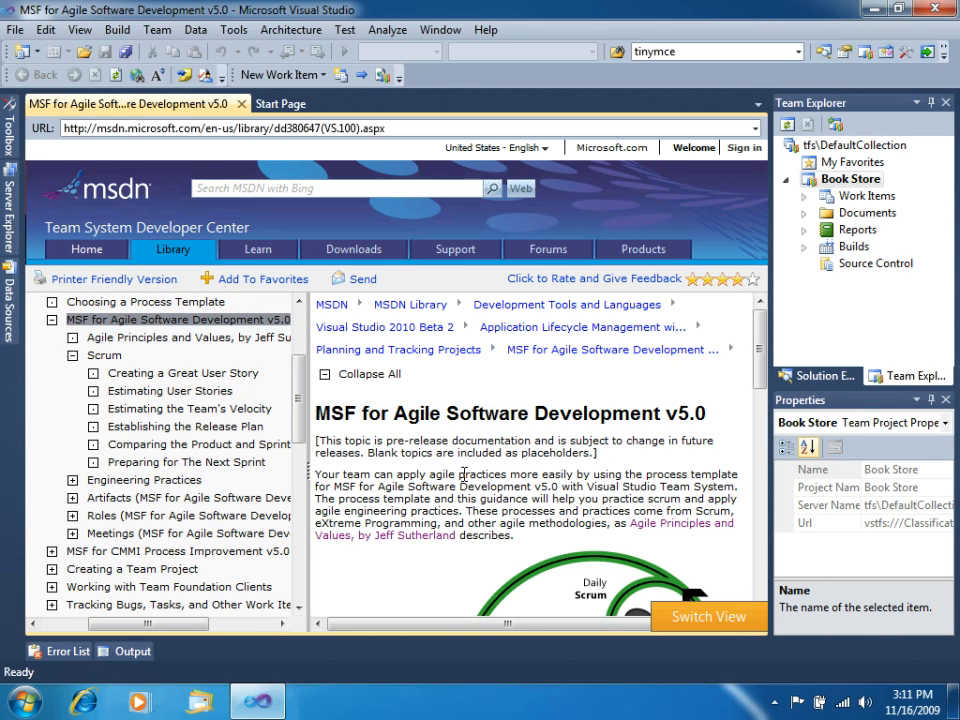
{"action": "mouse_move", "coordinate": [175, 497]}
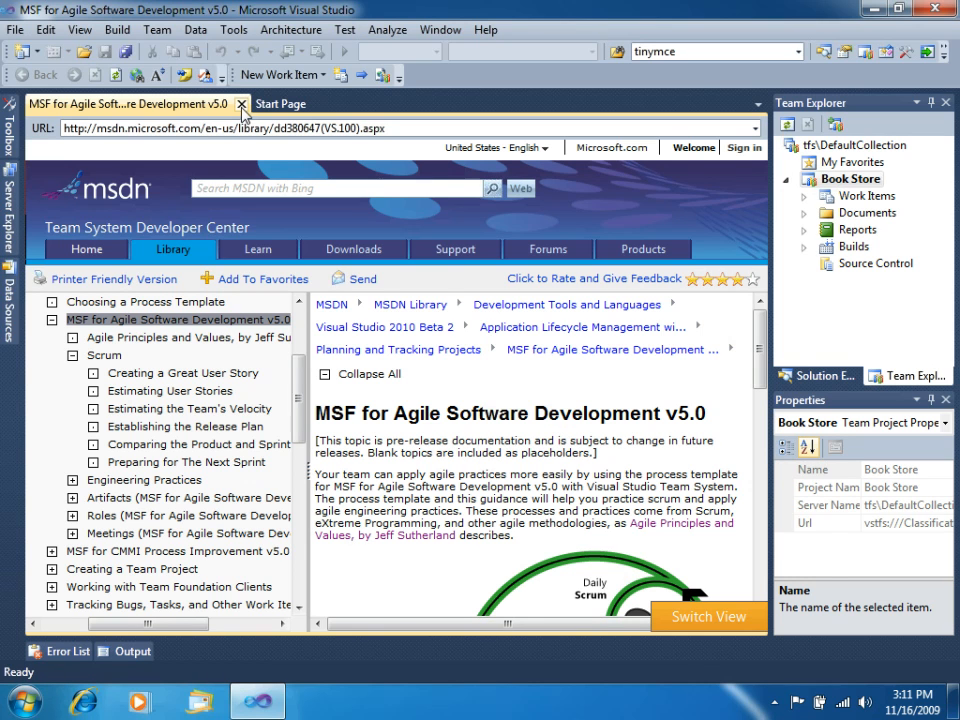
{"action": "left_click", "coordinate": [242, 103]}
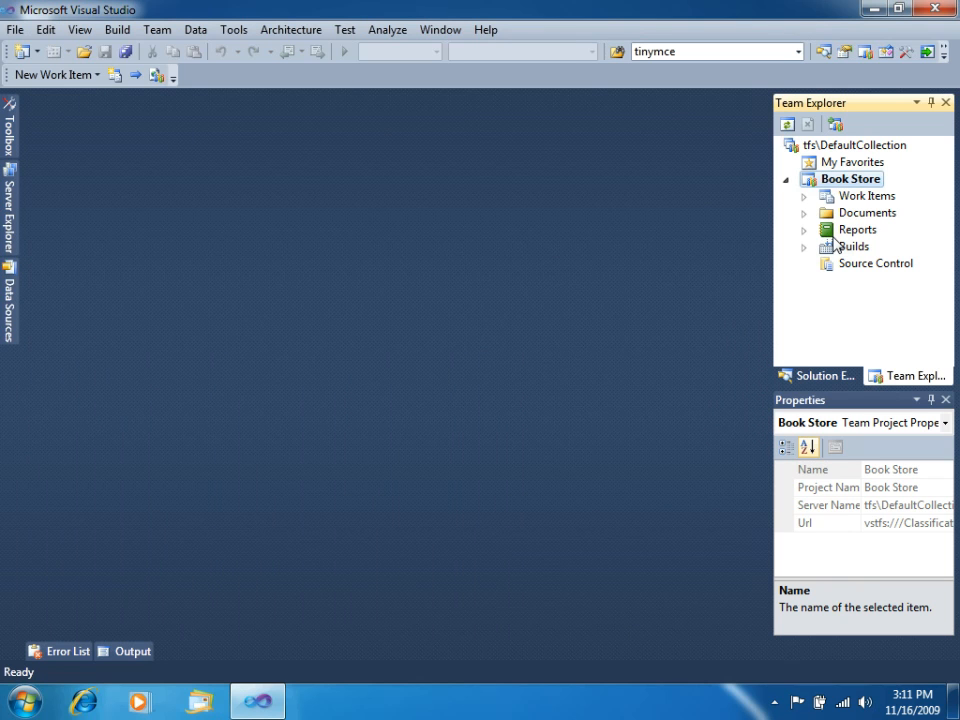
{"action": "mouse_move", "coordinate": [845, 212]}
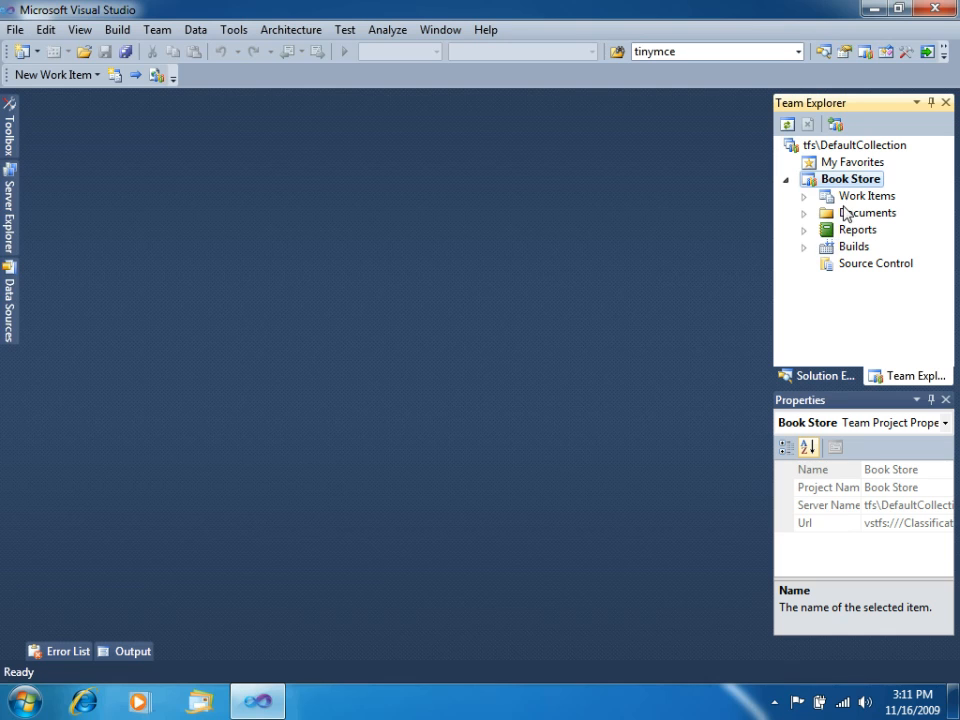
{"action": "mouse_move", "coordinate": [810, 196]}
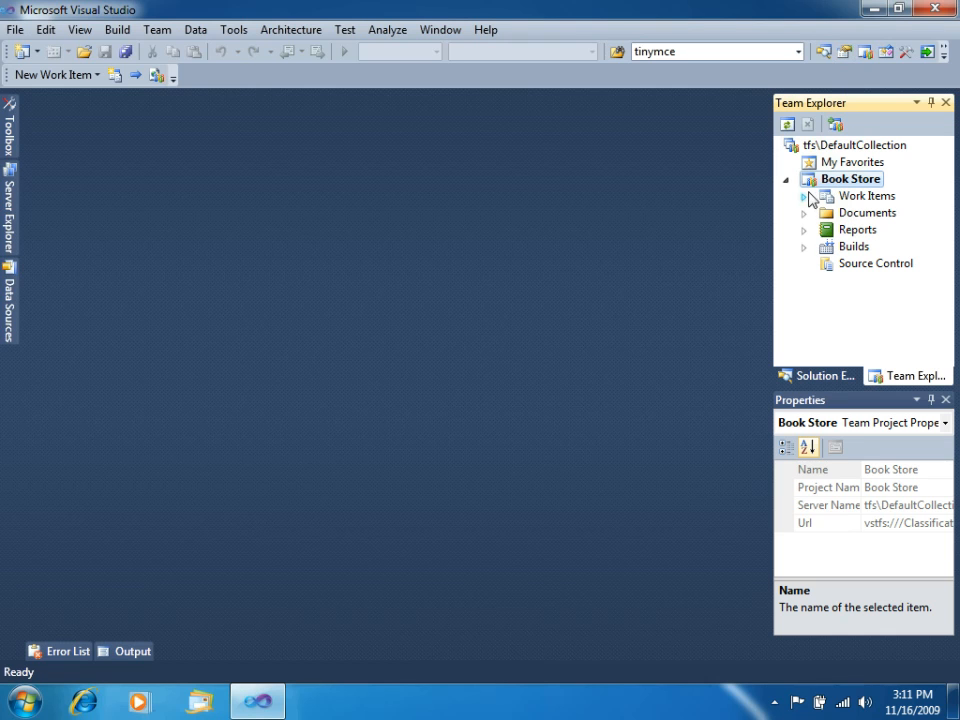
{"action": "mouse_move", "coordinate": [865, 248]}
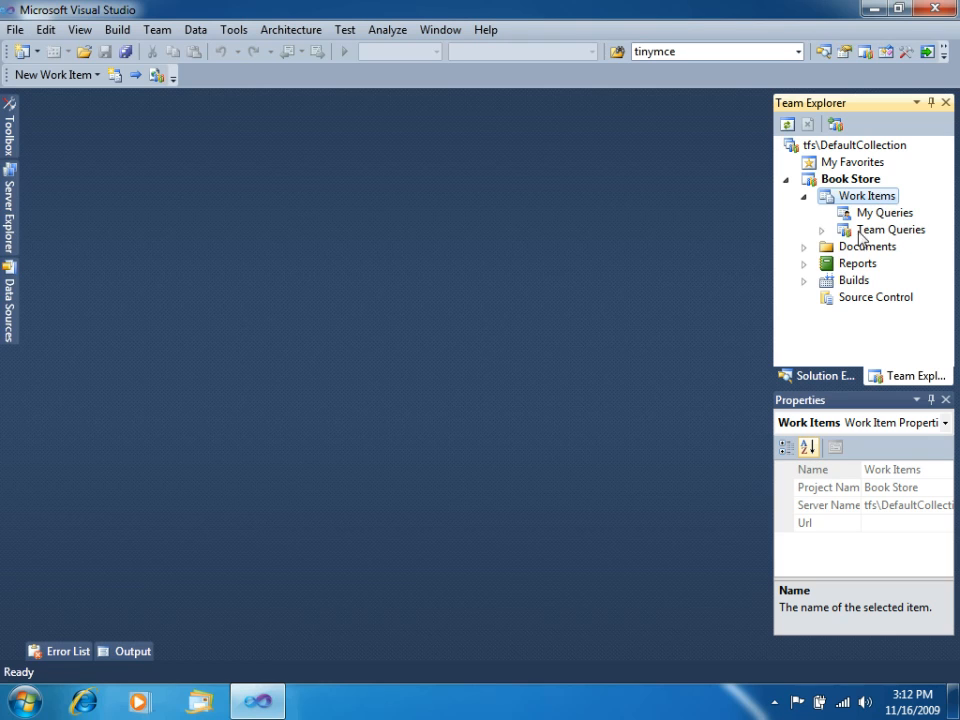
- Expand Book Store's Team Queries and Documents folders, including Process Guidance
{"action": "left_click", "coordinate": [885, 229]}
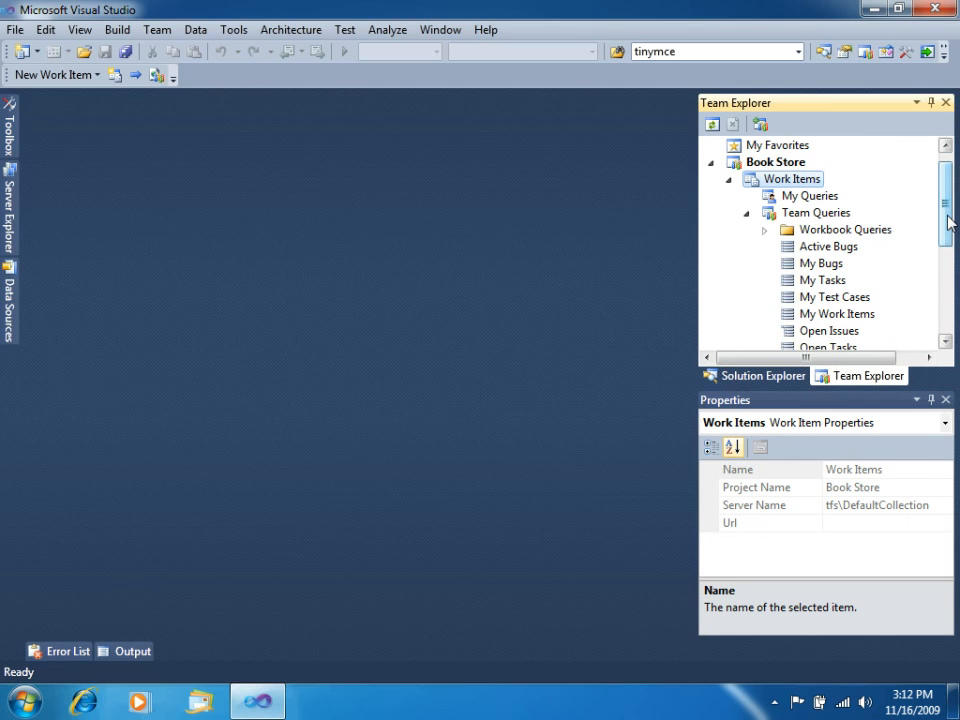
{"action": "scroll", "scroll_direction": "down", "scroll_amount": 3}
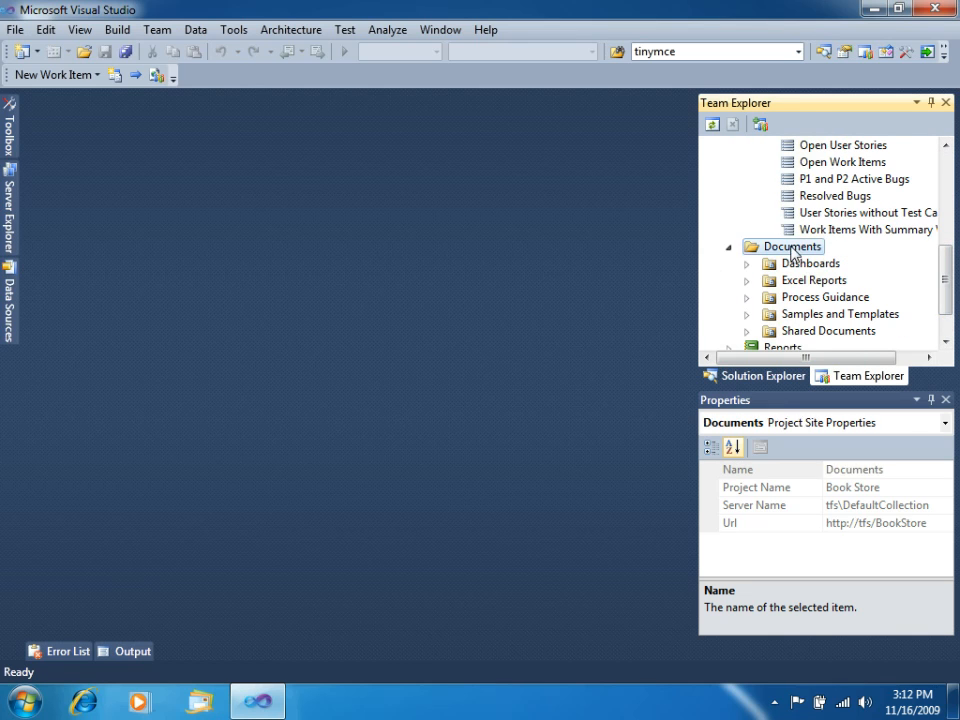
{"action": "scroll", "scroll_direction": "down", "scroll_amount": 3}
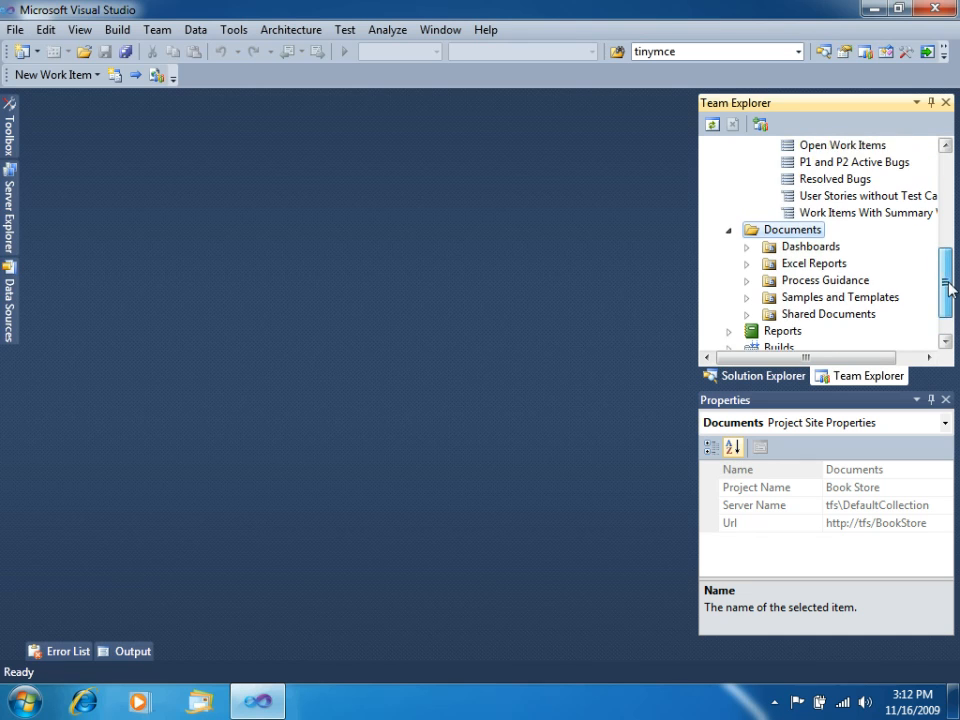
{"action": "scroll", "scroll_direction": "down", "scroll_amount": 3}
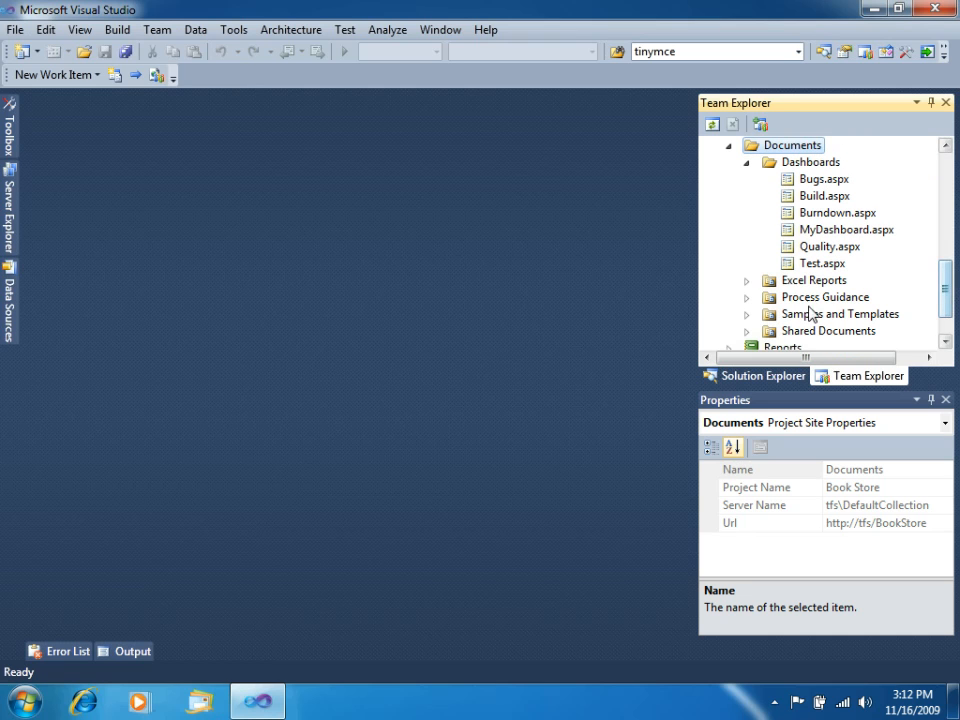
{"action": "scroll", "scroll_direction": "down", "scroll_amount": 3}
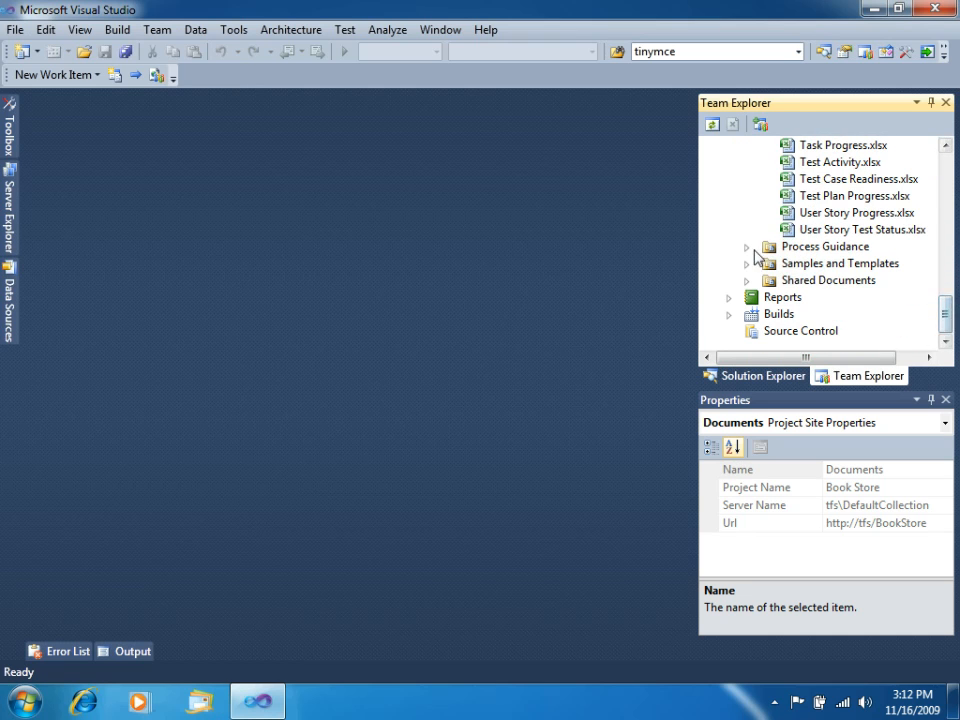
{"action": "left_click", "coordinate": [746, 246]}
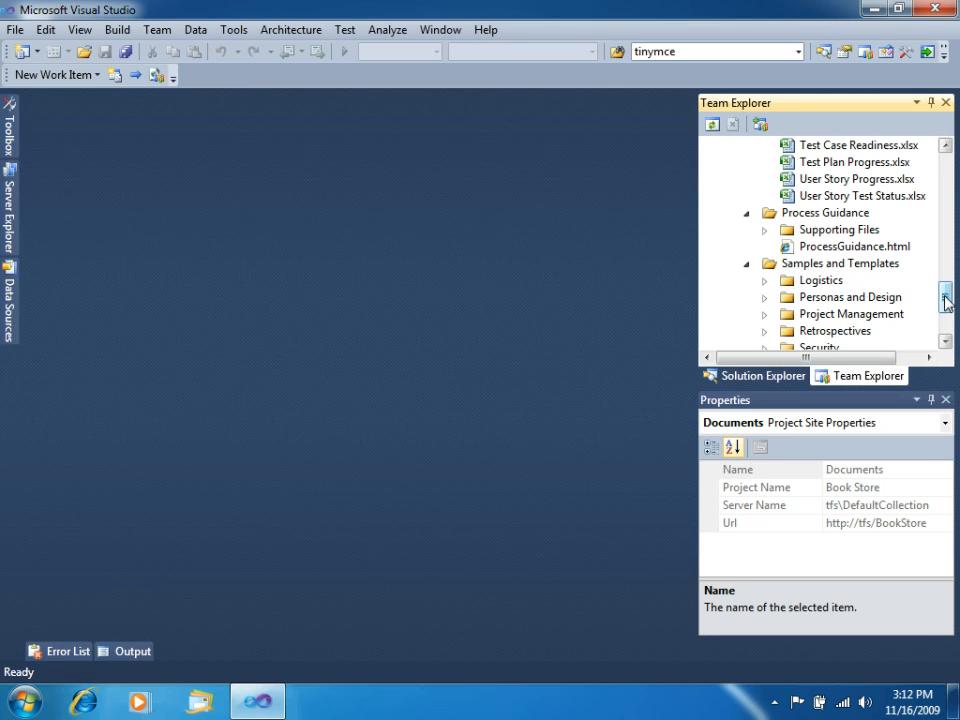
{"action": "scroll", "scroll_direction": "down", "scroll_amount": 3}
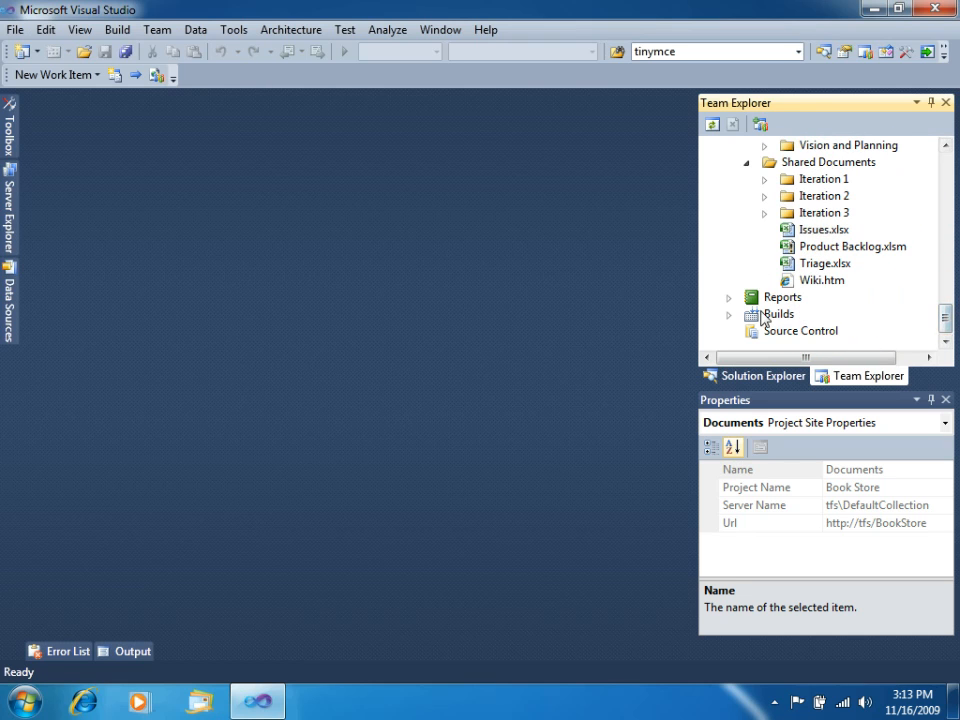
- Expand Reports to list the Bugs, Project Management and Tests report folders
{"action": "left_click", "coordinate": [729, 246]}
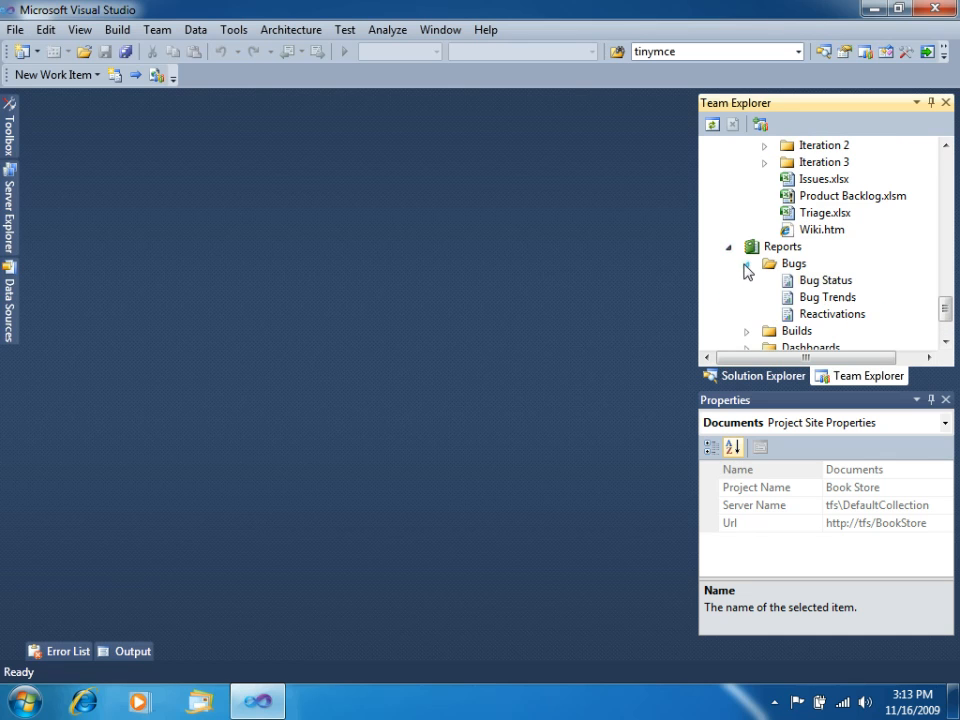
{"action": "scroll", "scroll_direction": "down", "scroll_amount": 3}
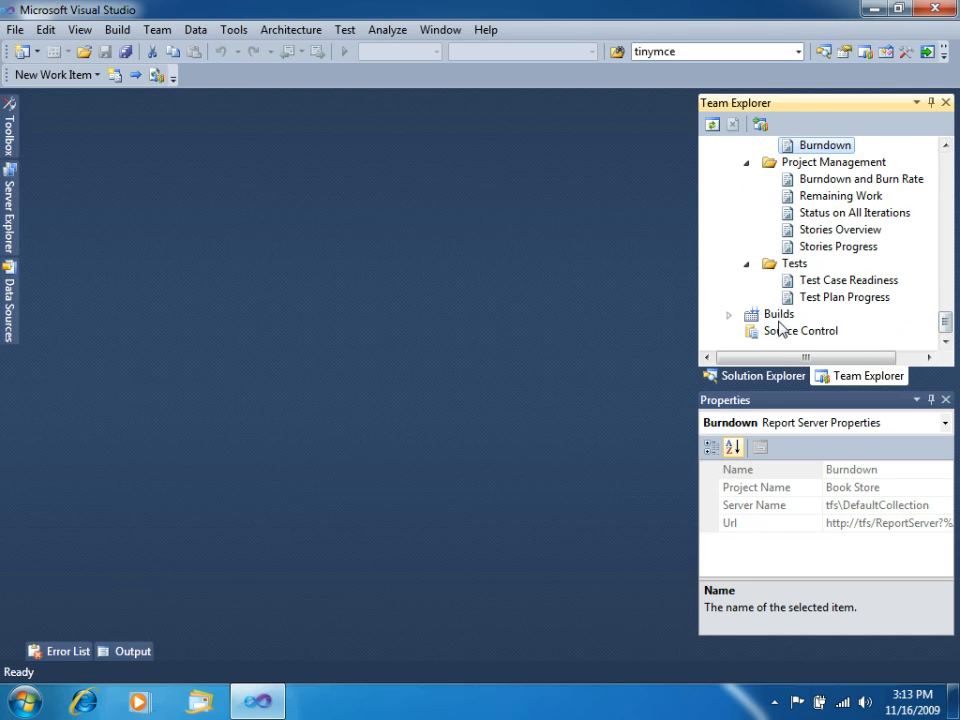
- Expand Builds to show All Build Definitions, then select Source Control
{"action": "left_click", "coordinate": [778, 314]}
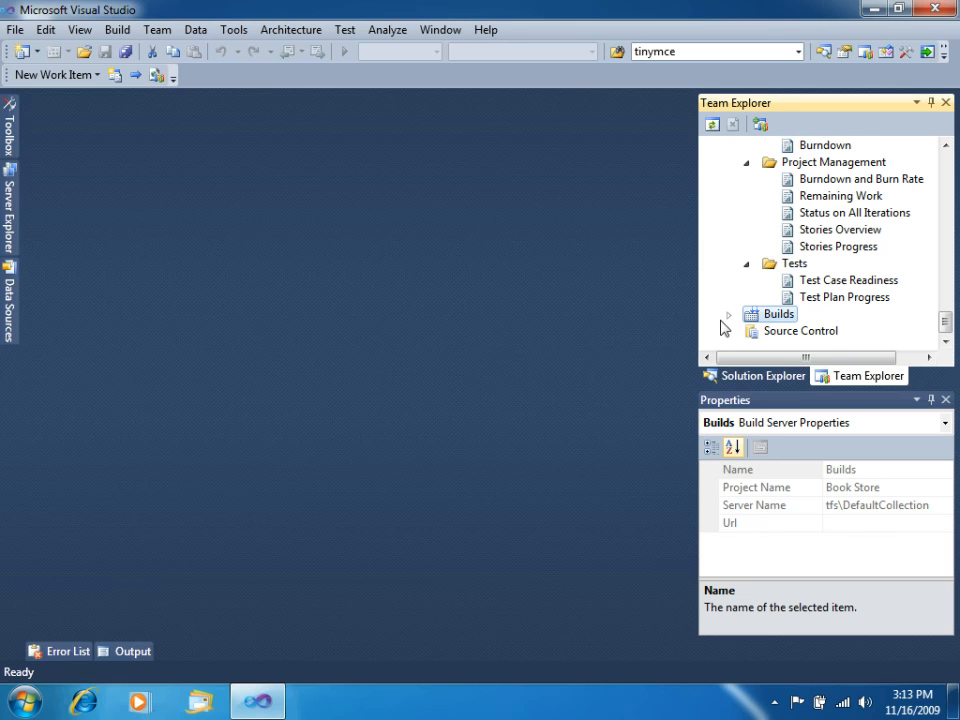
{"action": "left_click", "coordinate": [728, 314]}
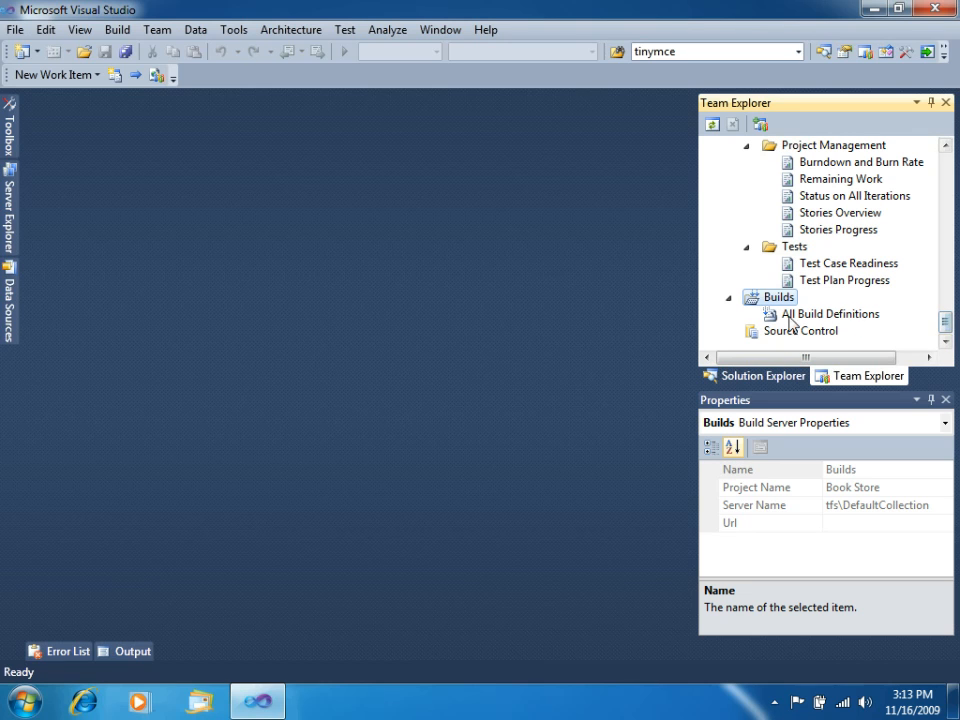
{"action": "mouse_move", "coordinate": [870, 338]}
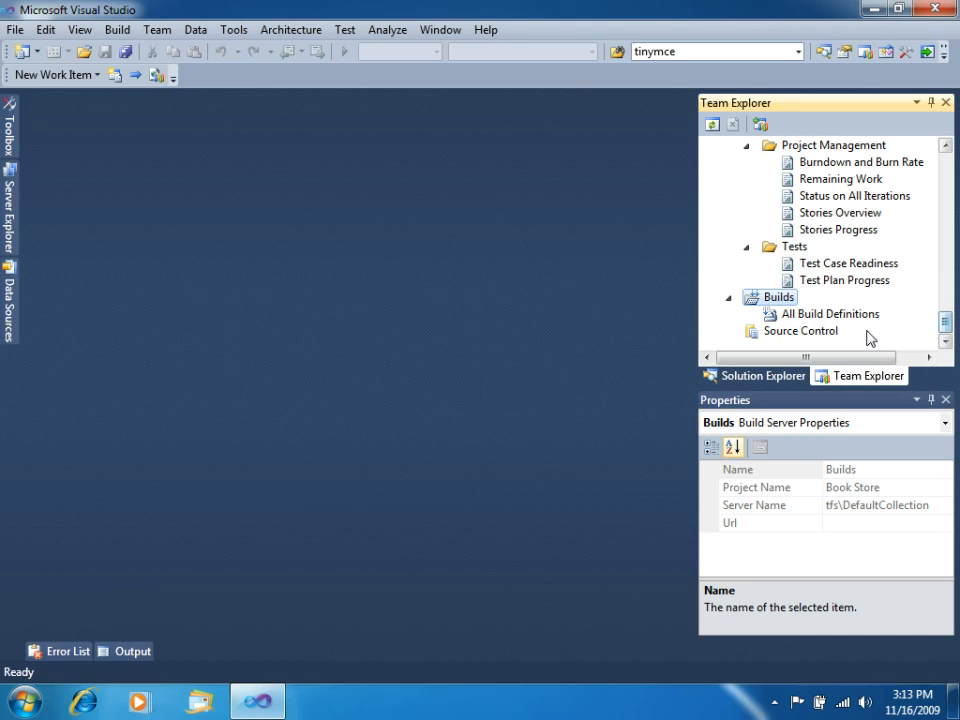
{"action": "left_click", "coordinate": [799, 330]}
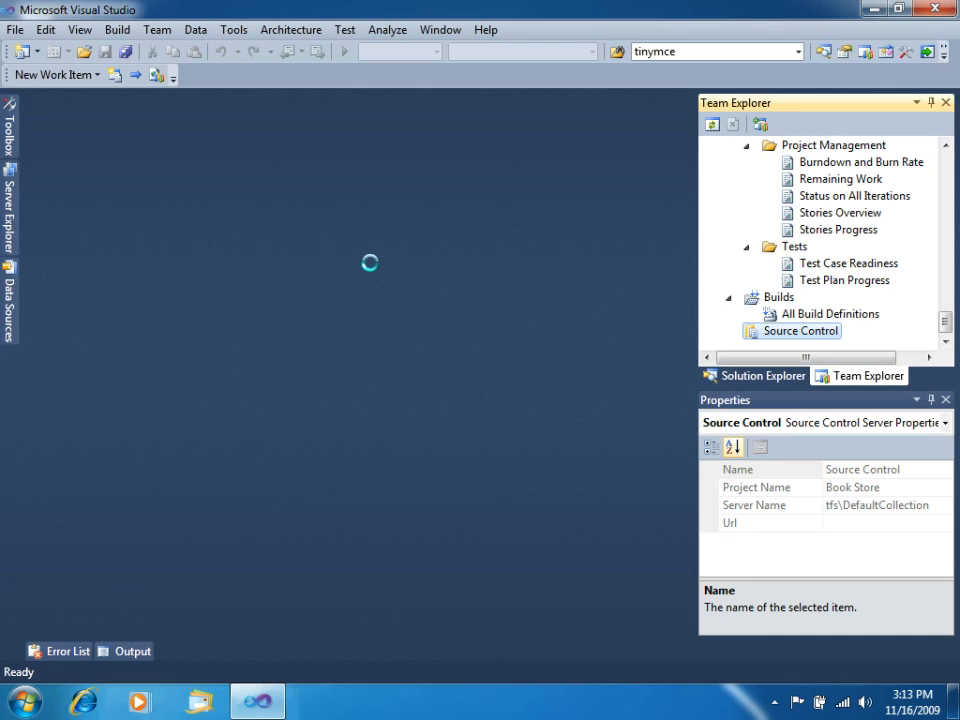
{"action": "double_click", "coordinate": [797, 331]}
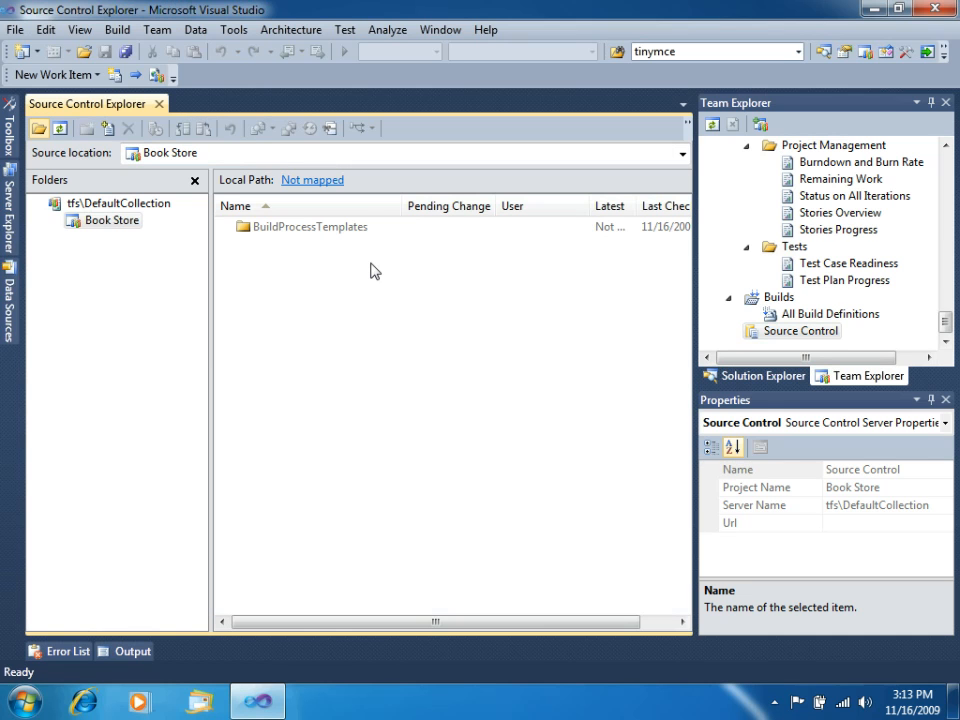
{"action": "mouse_move", "coordinate": [185, 135]}
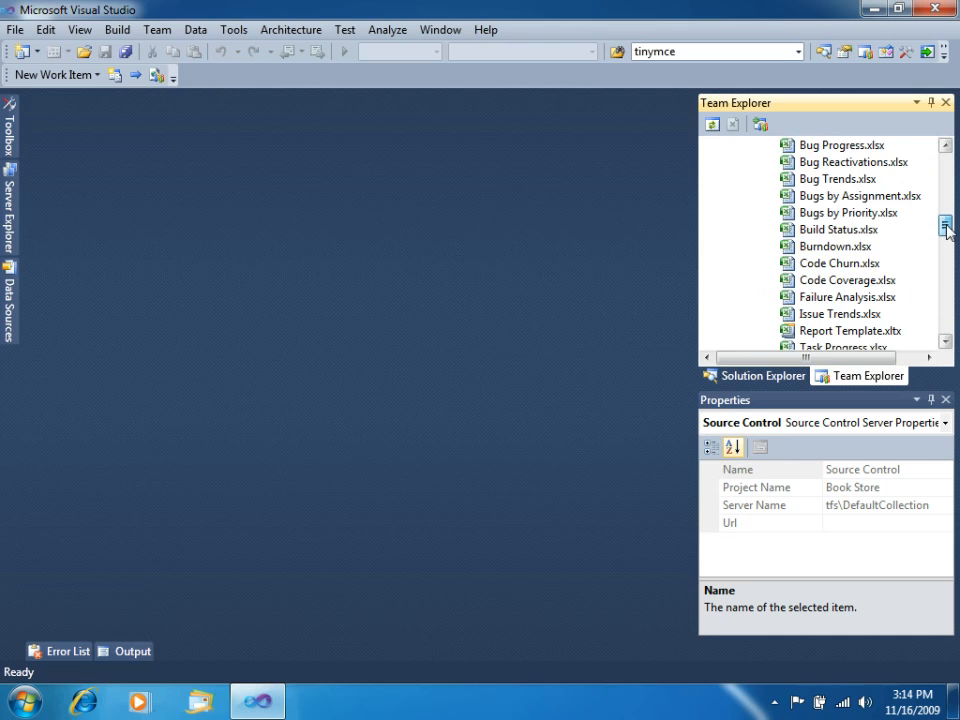
- Show the Book Store project portal from Team Explorer, dismissing the Windows Security prompt
{"action": "right_click", "coordinate": [775, 178]}
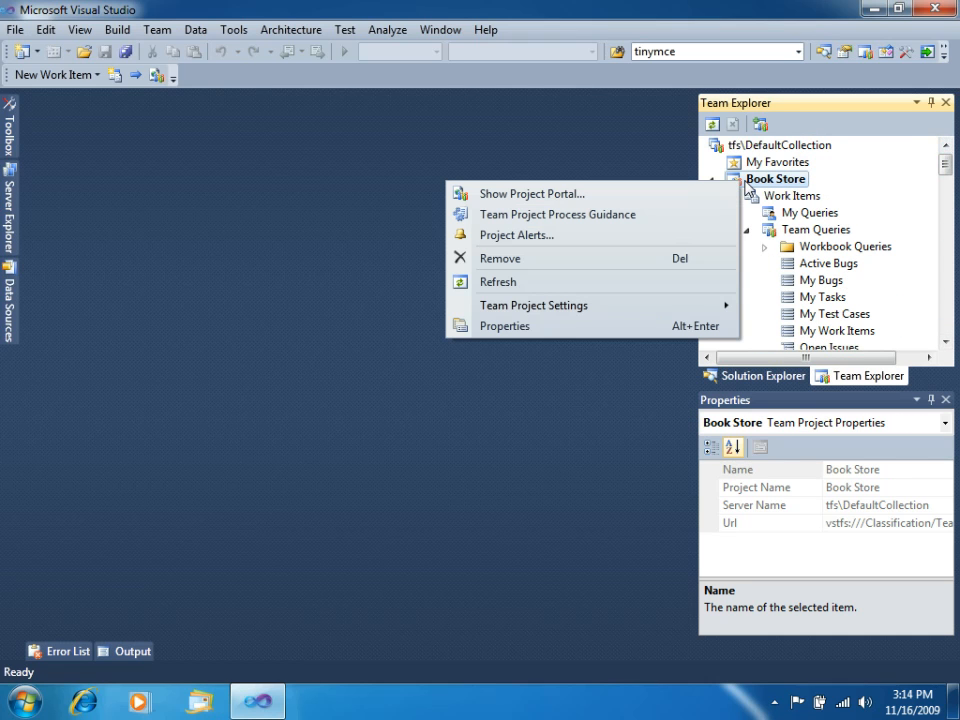
{"action": "mouse_move", "coordinate": [778, 188]}
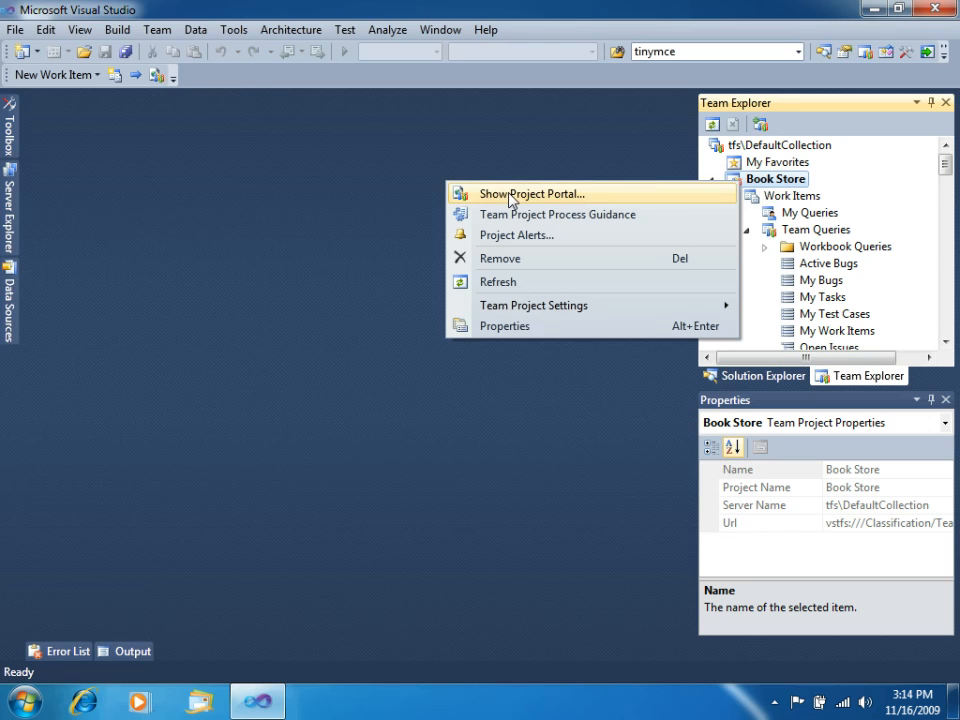
{"action": "left_click", "coordinate": [533, 193]}
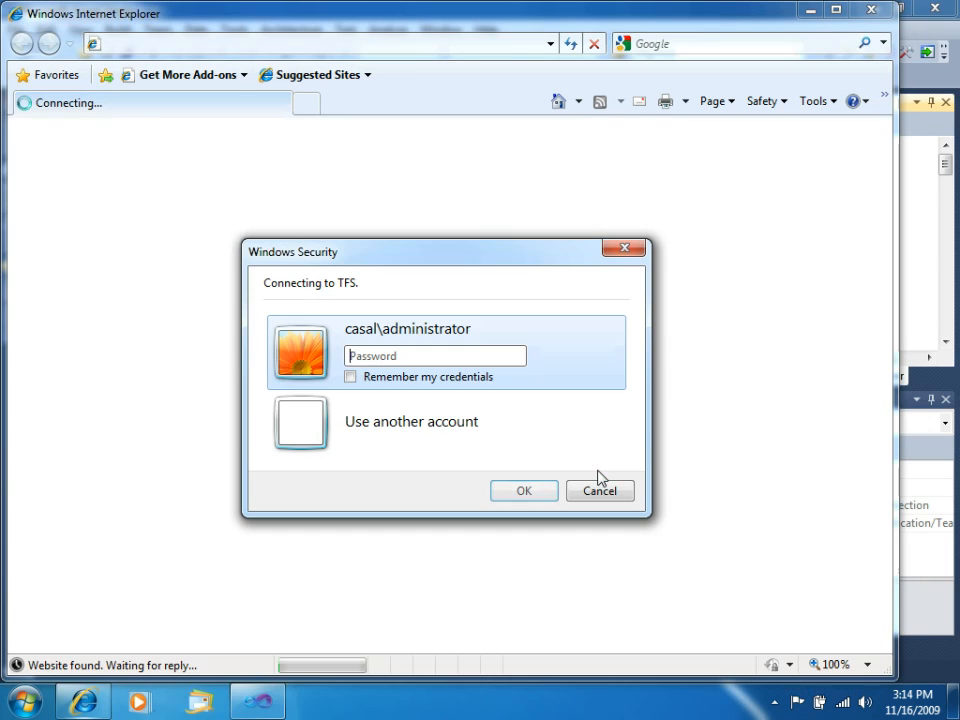
{"action": "left_click", "coordinate": [524, 490]}
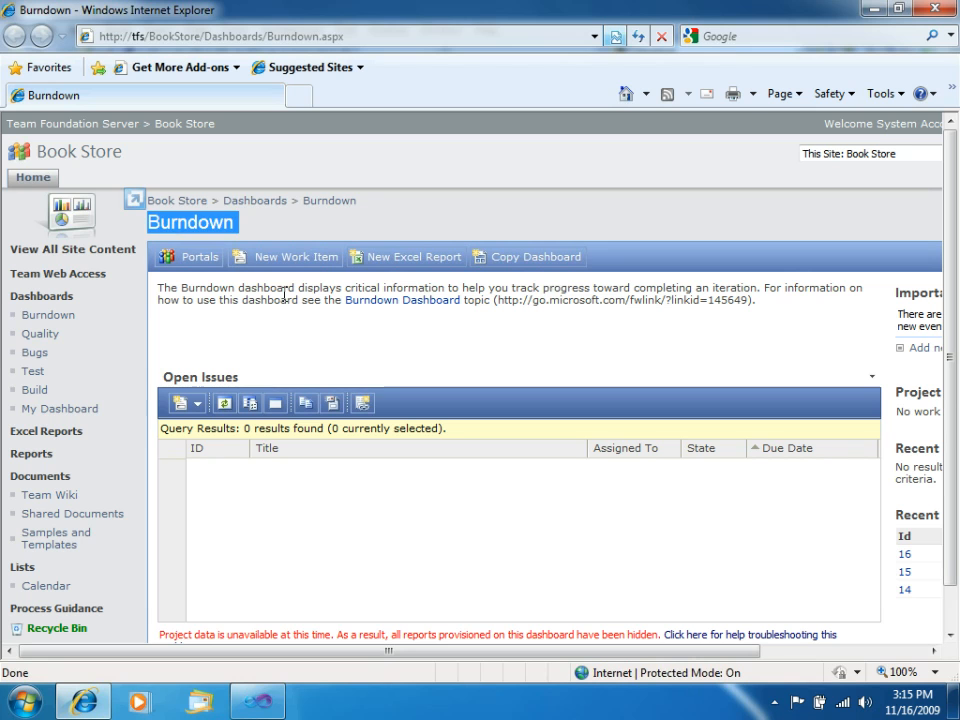
- Go to the Quality dashboard under Dashboards in the portal navigation
{"action": "double_click", "coordinate": [270, 300]}
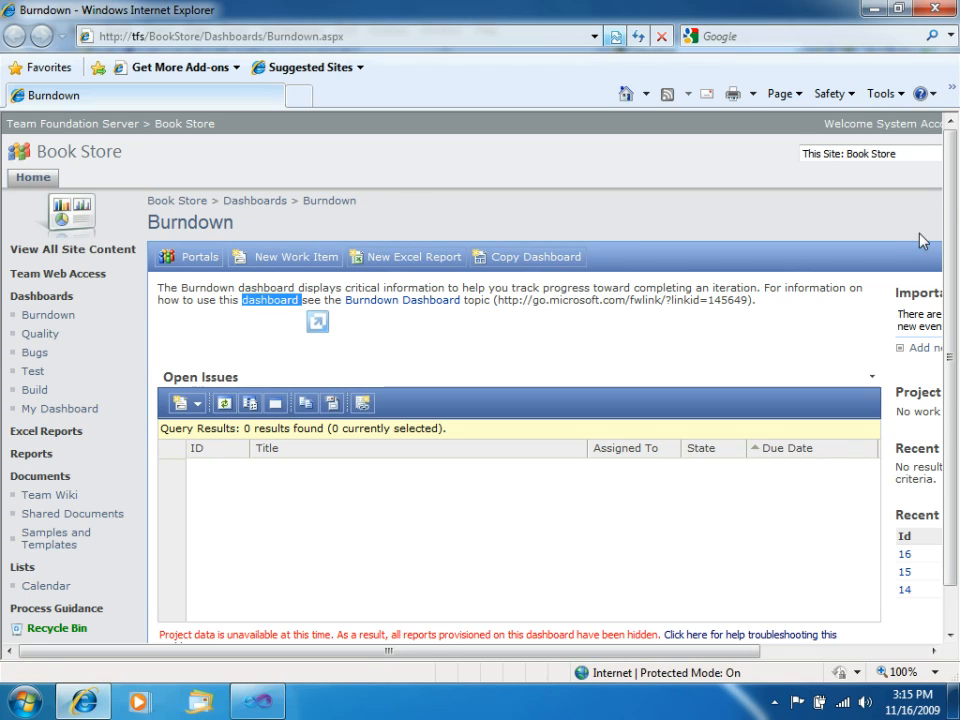
{"action": "scroll", "scroll_direction": "down", "scroll_amount": 3}
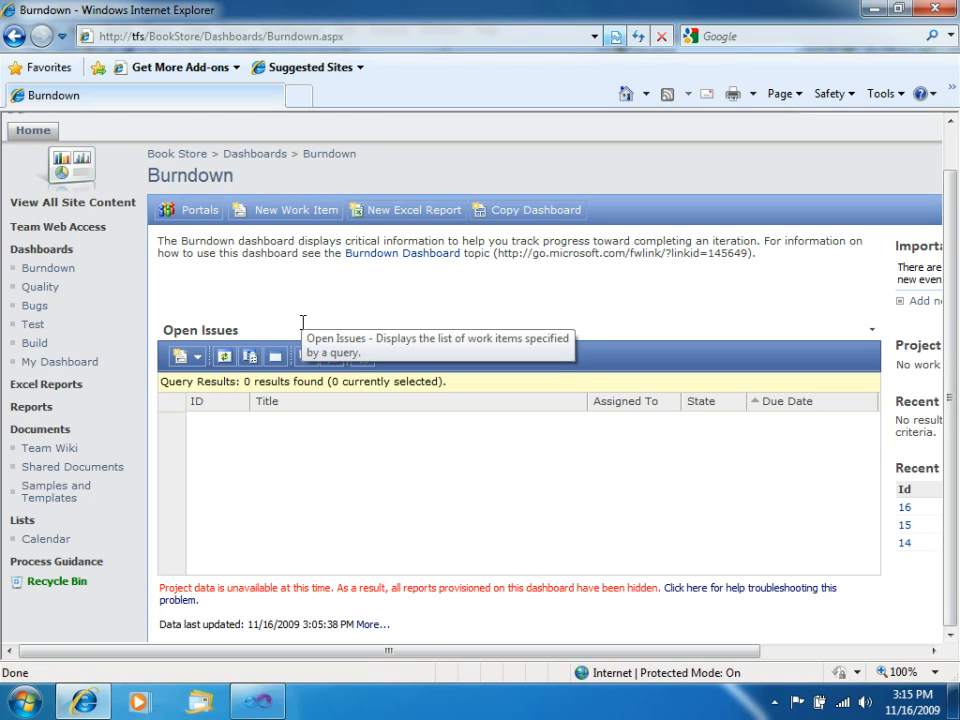
{"action": "mouse_move", "coordinate": [248, 238]}
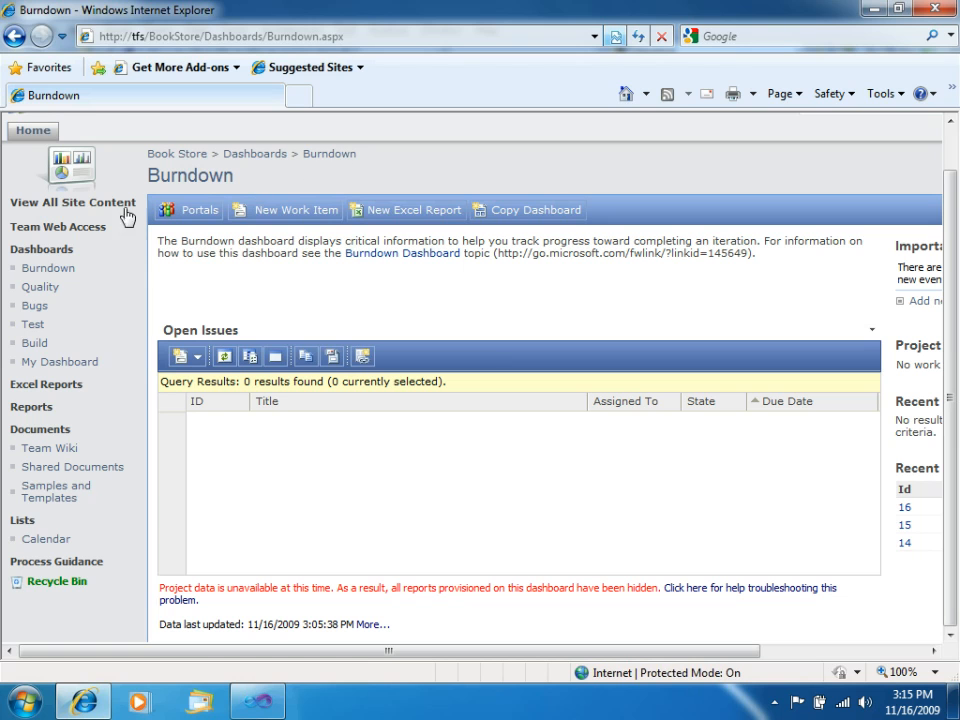
{"action": "mouse_move", "coordinate": [40, 287]}
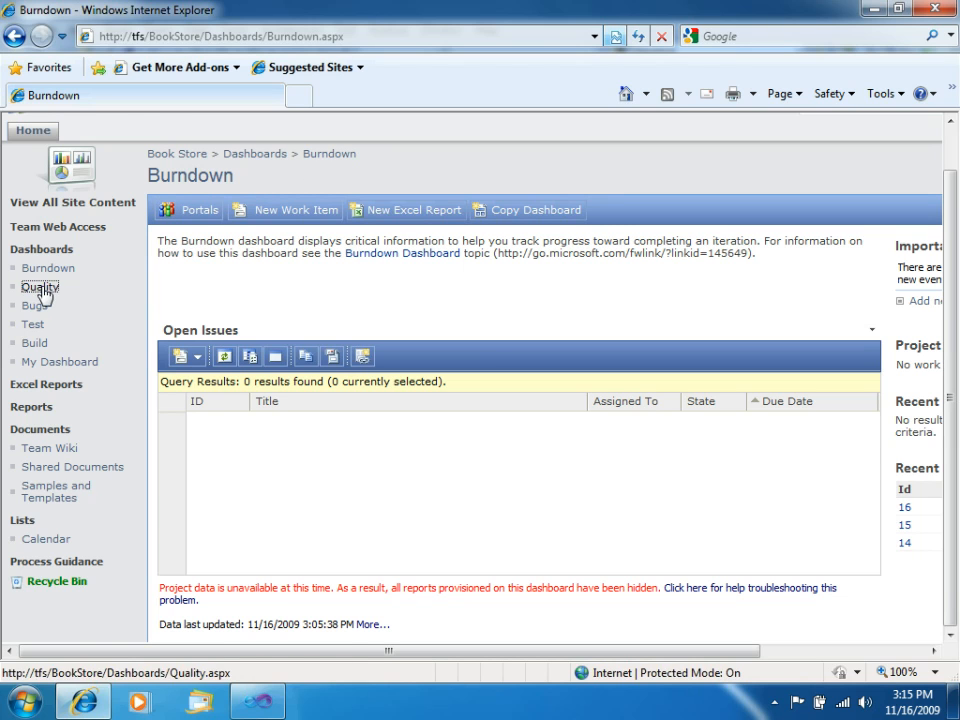
{"action": "left_click", "coordinate": [40, 286]}
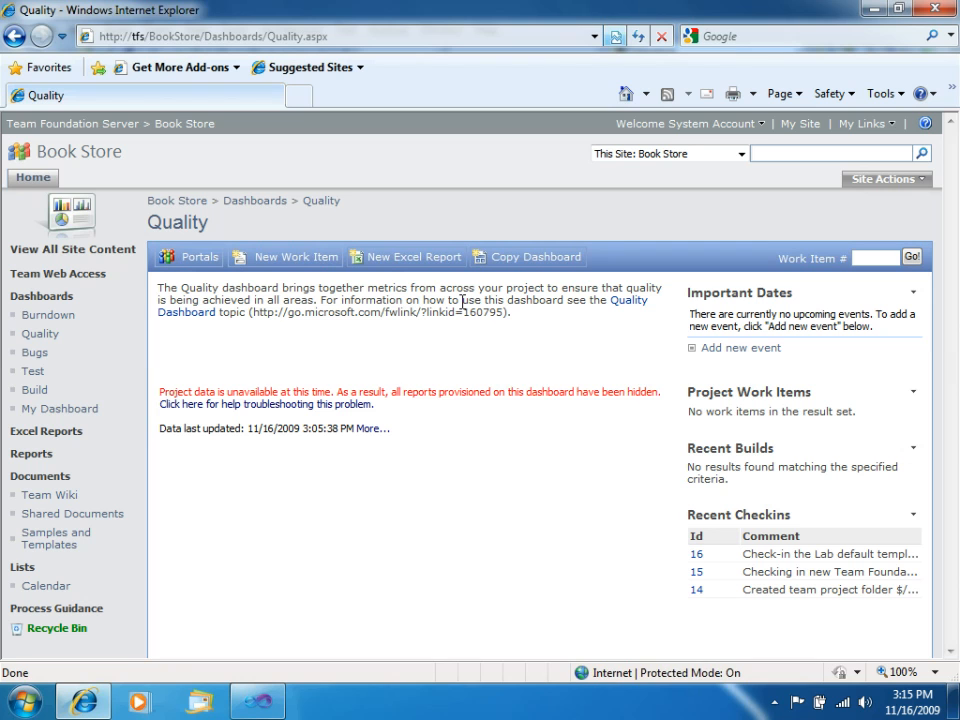
{"action": "mouse_move", "coordinate": [379, 373]}
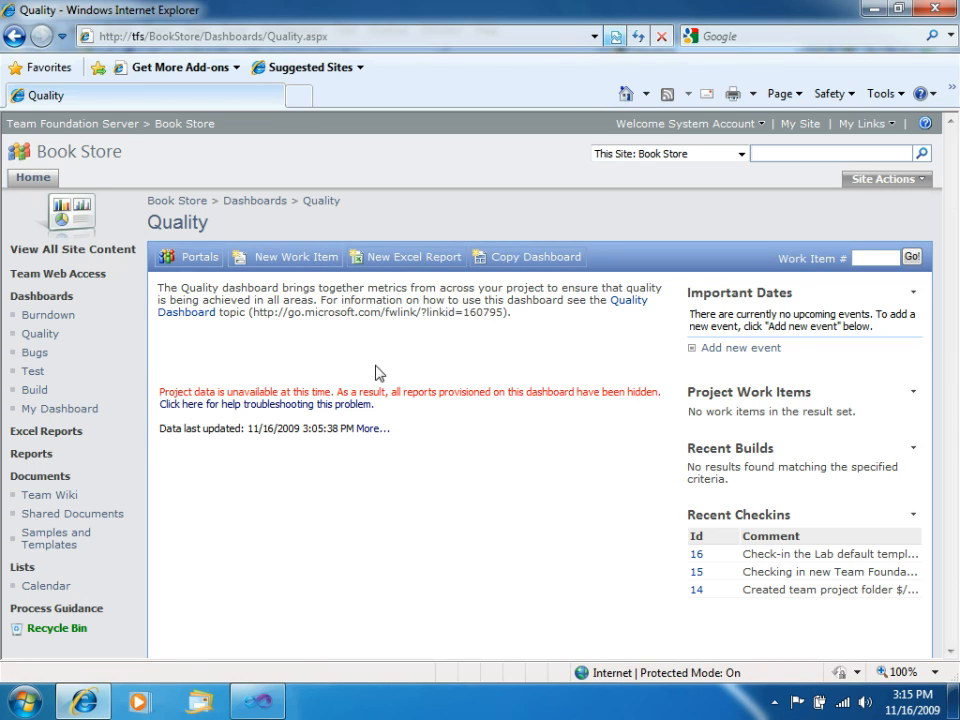
{"action": "mouse_move", "coordinate": [127, 350]}
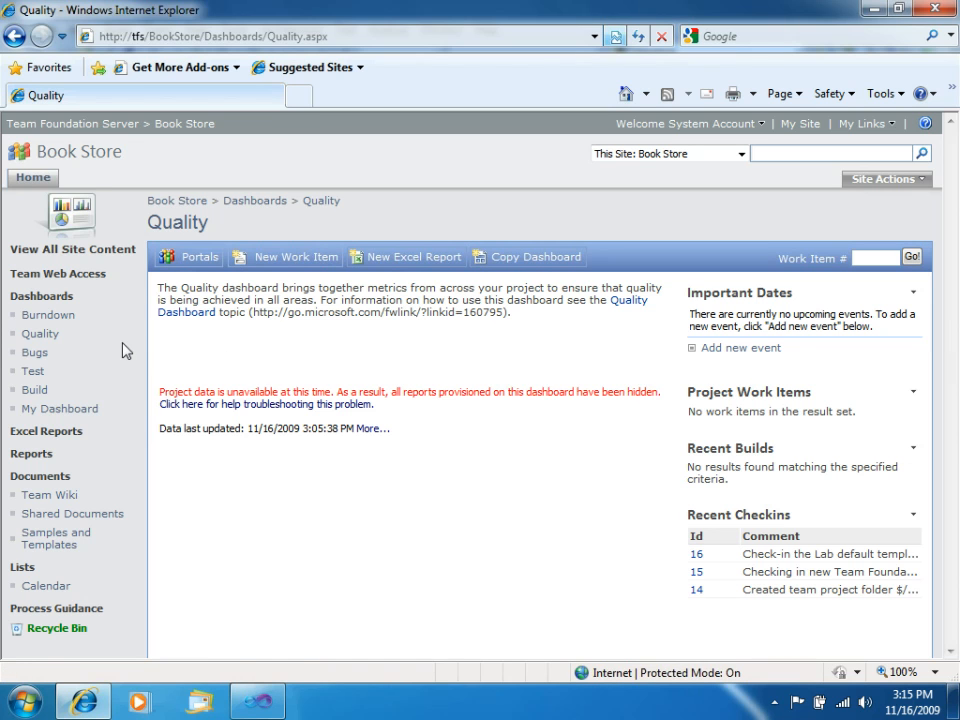
{"action": "mouse_move", "coordinate": [46, 431]}
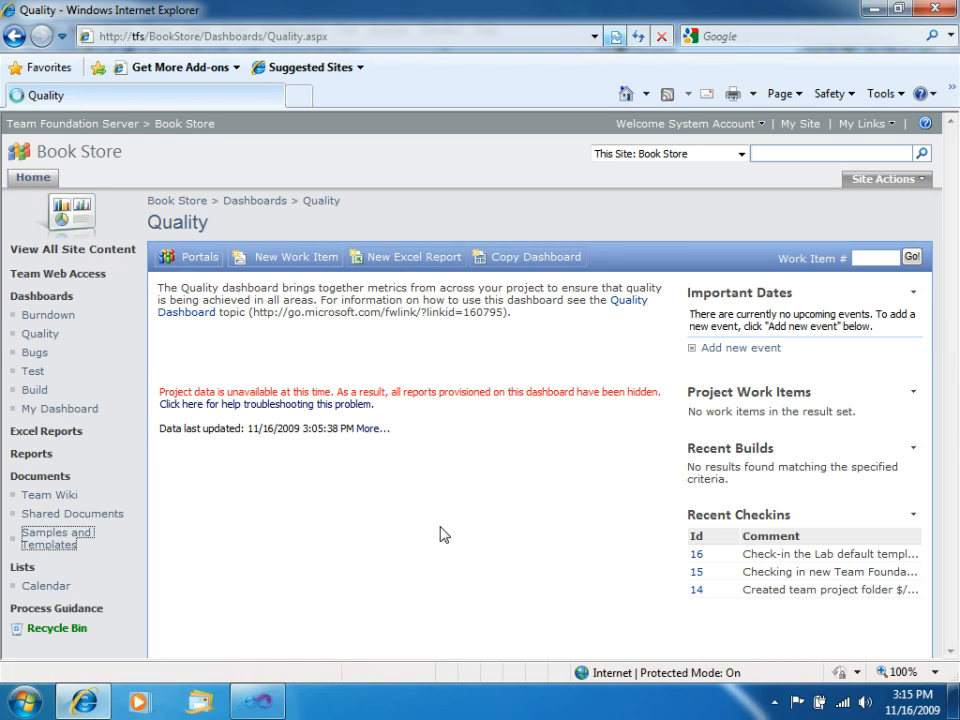
{"action": "mouse_move", "coordinate": [614, 533]}
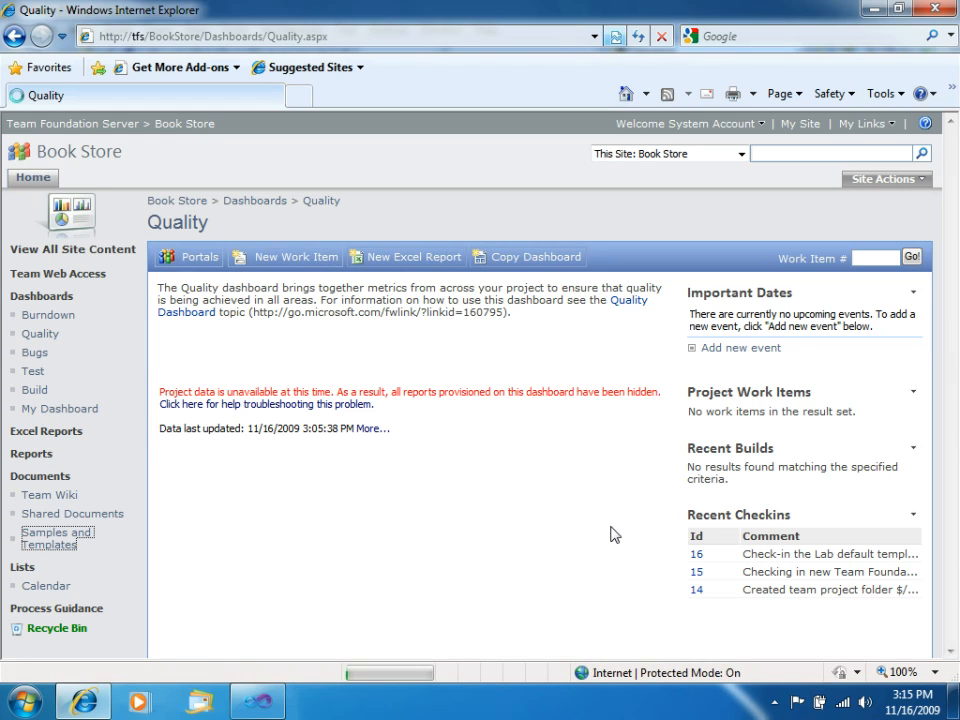
- Browse Samples and Templates into Personas and Design, then open Shared Documents
{"action": "left_click", "coordinate": [57, 537]}
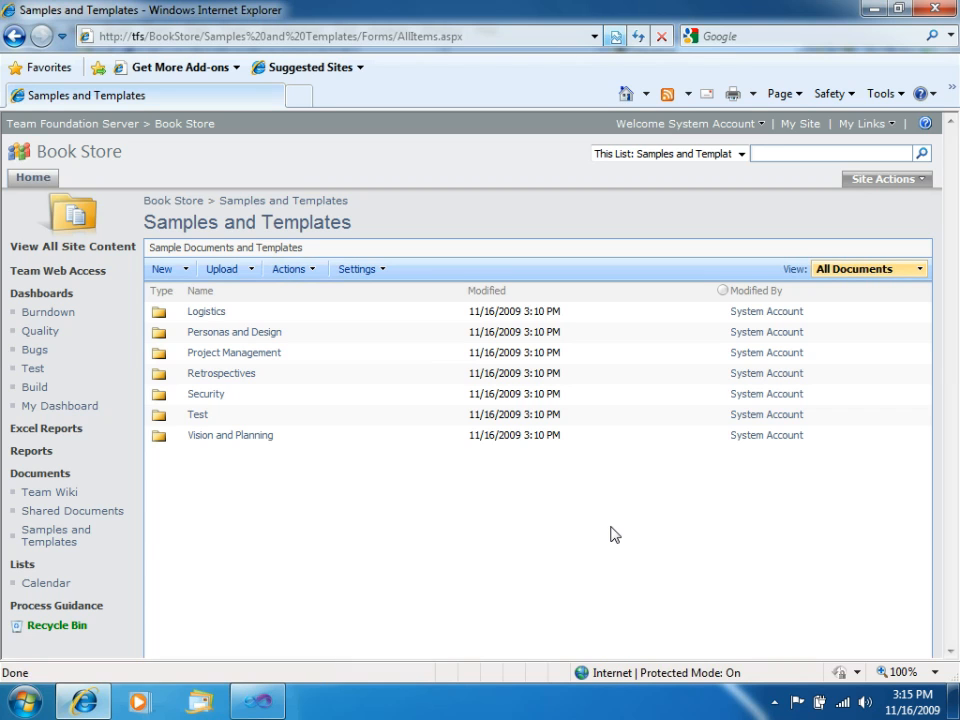
{"action": "mouse_move", "coordinate": [234, 332]}
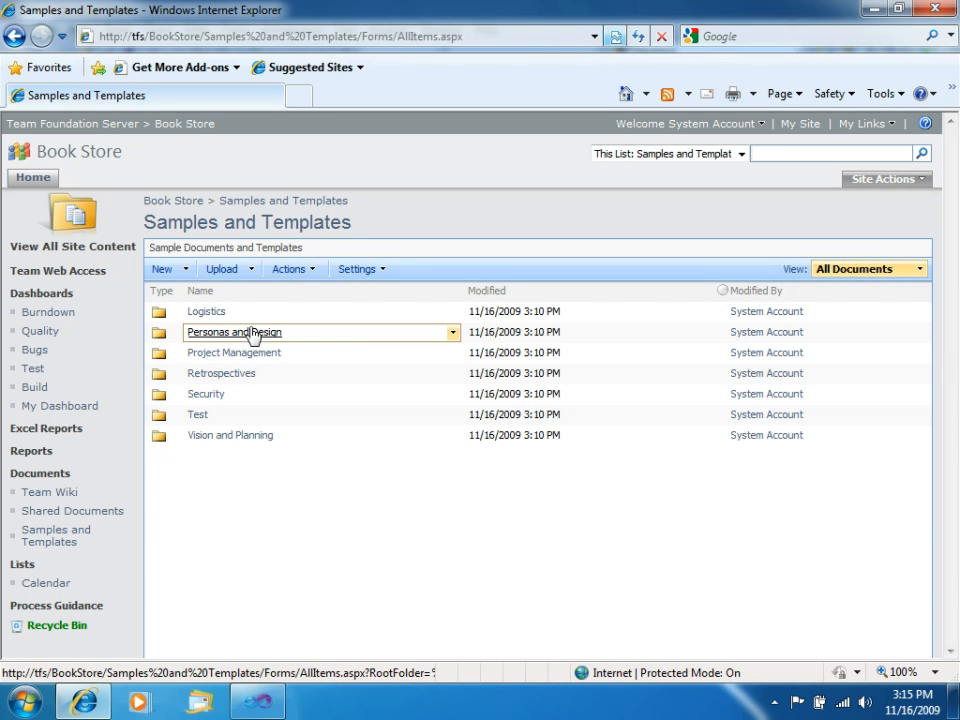
{"action": "left_click", "coordinate": [233, 332]}
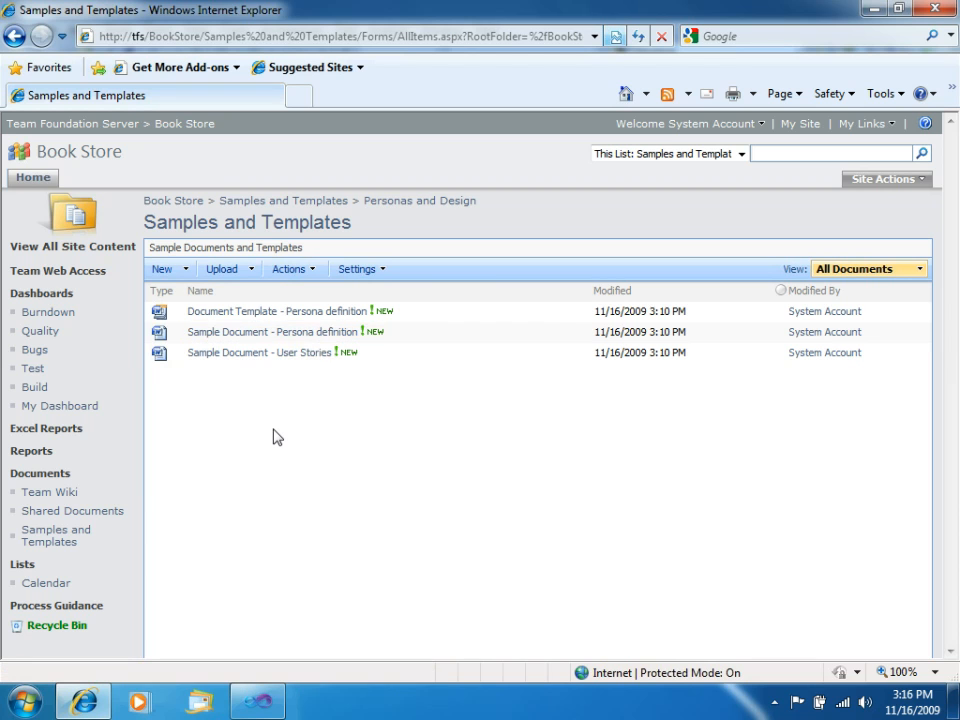
{"action": "mouse_move", "coordinate": [72, 511]}
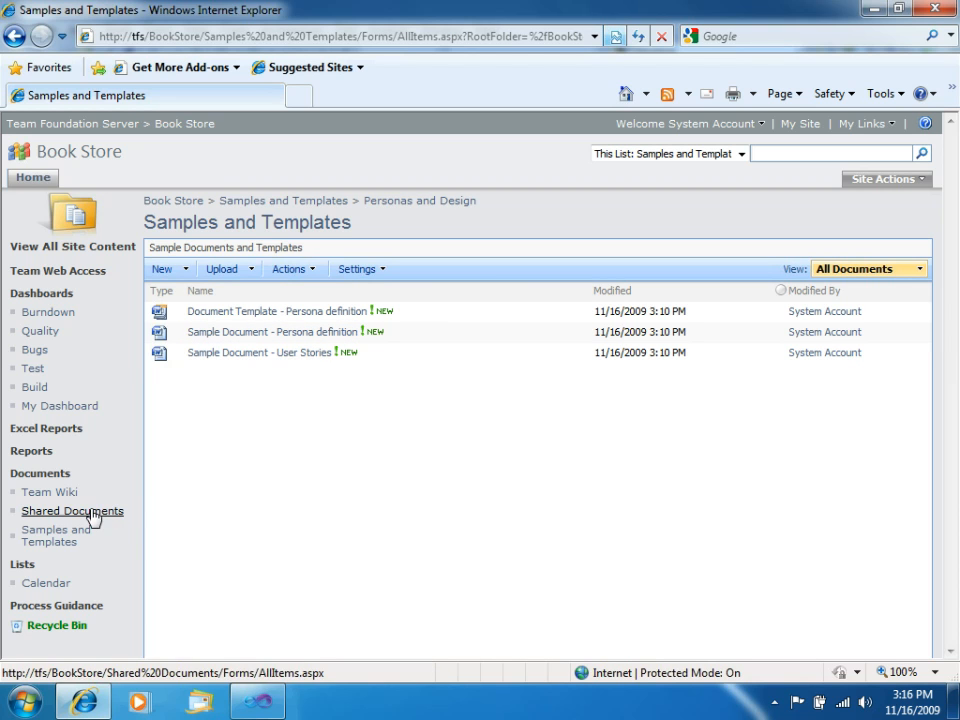
{"action": "left_click", "coordinate": [72, 510]}
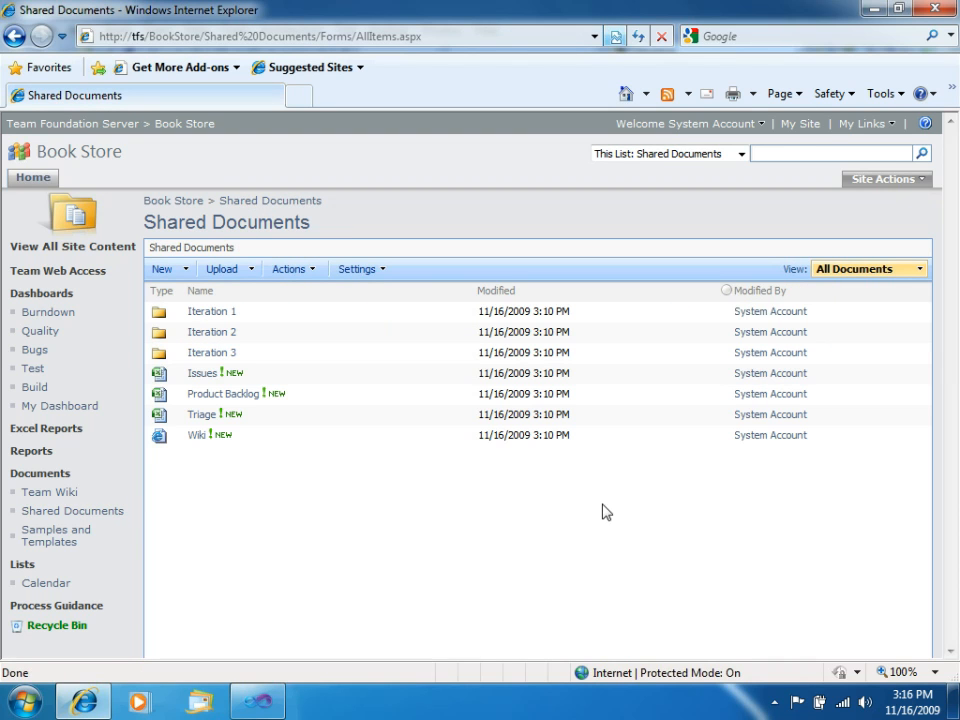
{"action": "left_click", "coordinate": [222, 393]}
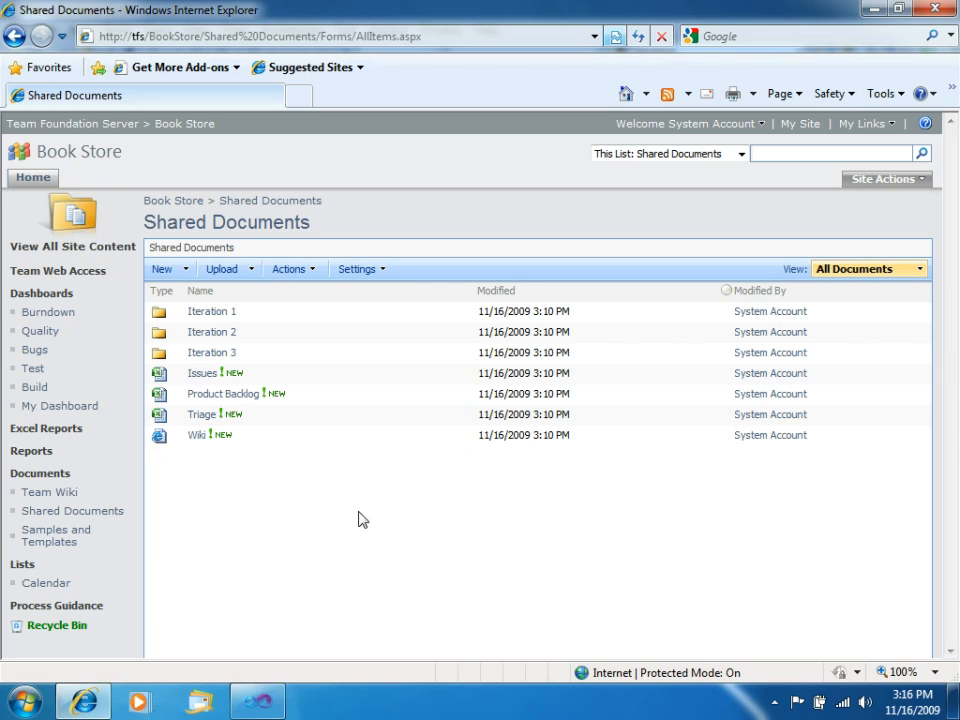
{"action": "mouse_move", "coordinate": [645, 614]}
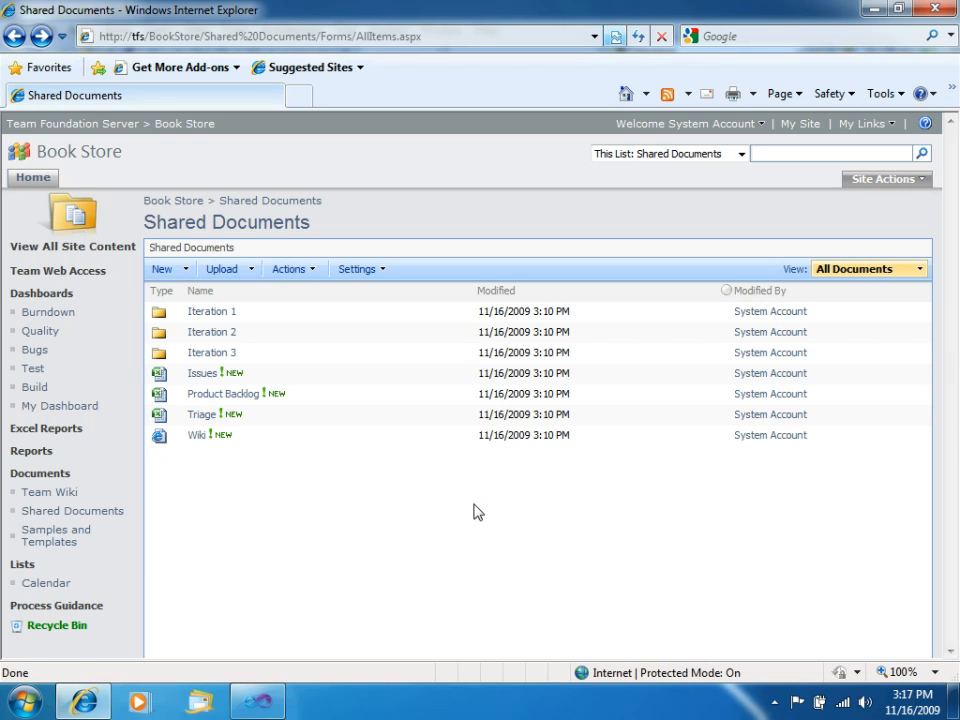
{"action": "left_click", "coordinate": [57, 270]}
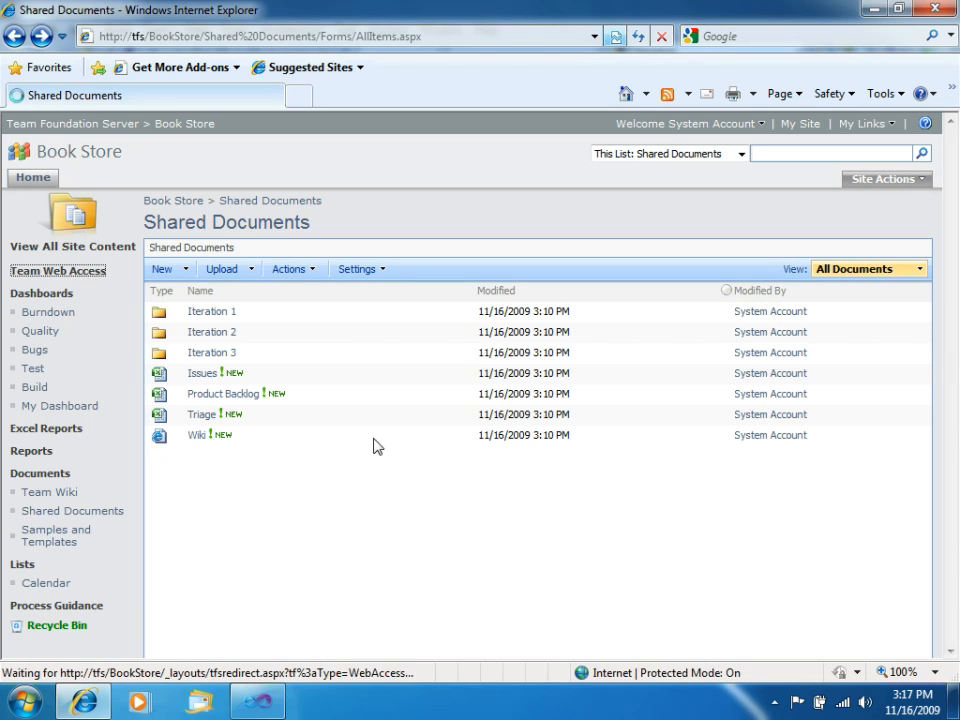
- Review the Team Web Access Home tab, then close Internet Explorer
{"action": "left_click", "coordinate": [57, 270]}
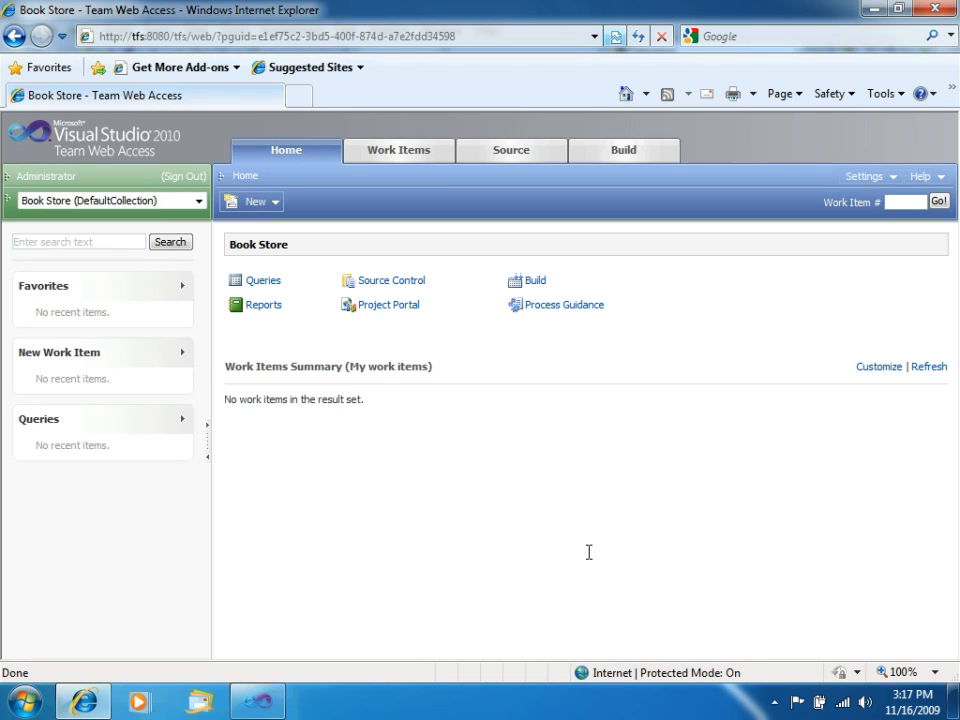
{"action": "mouse_move", "coordinate": [573, 559]}
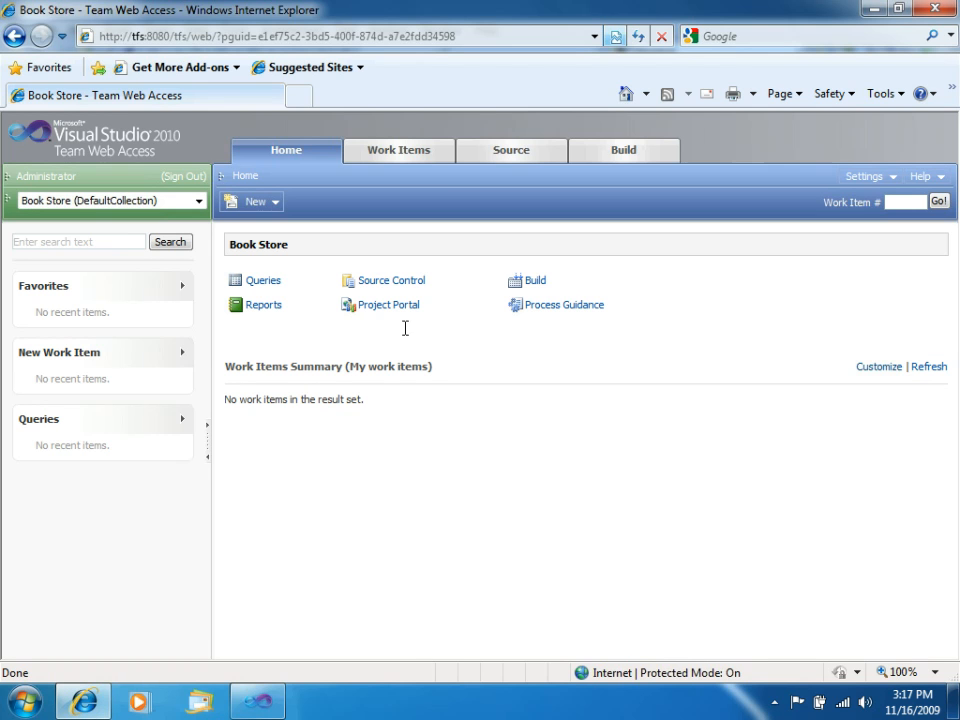
{"action": "mouse_move", "coordinate": [567, 443]}
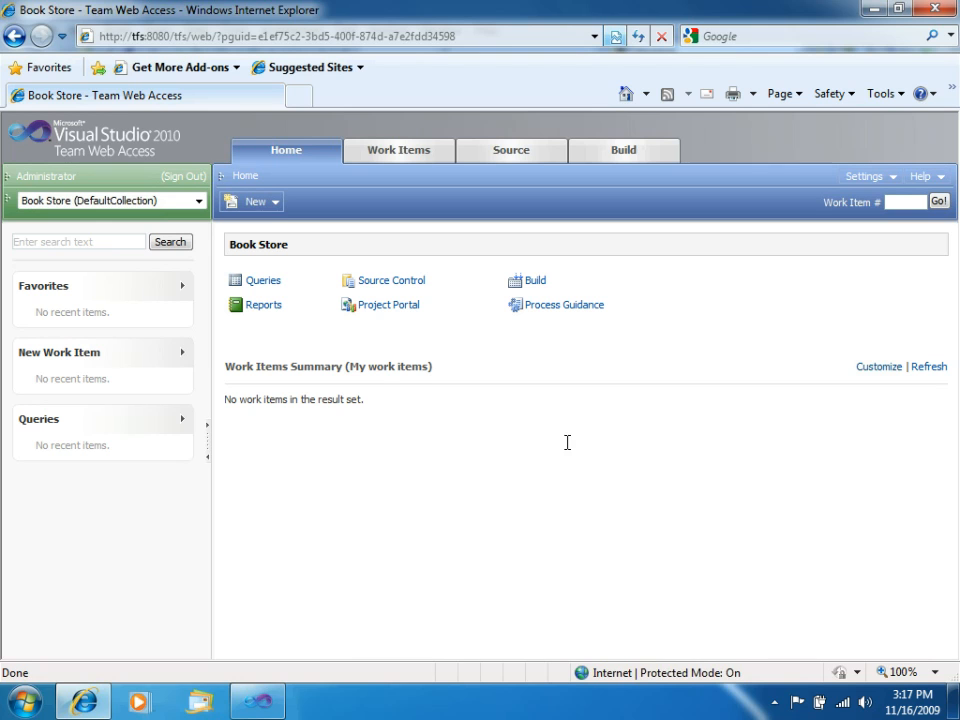
{"action": "mouse_move", "coordinate": [620, 399]}
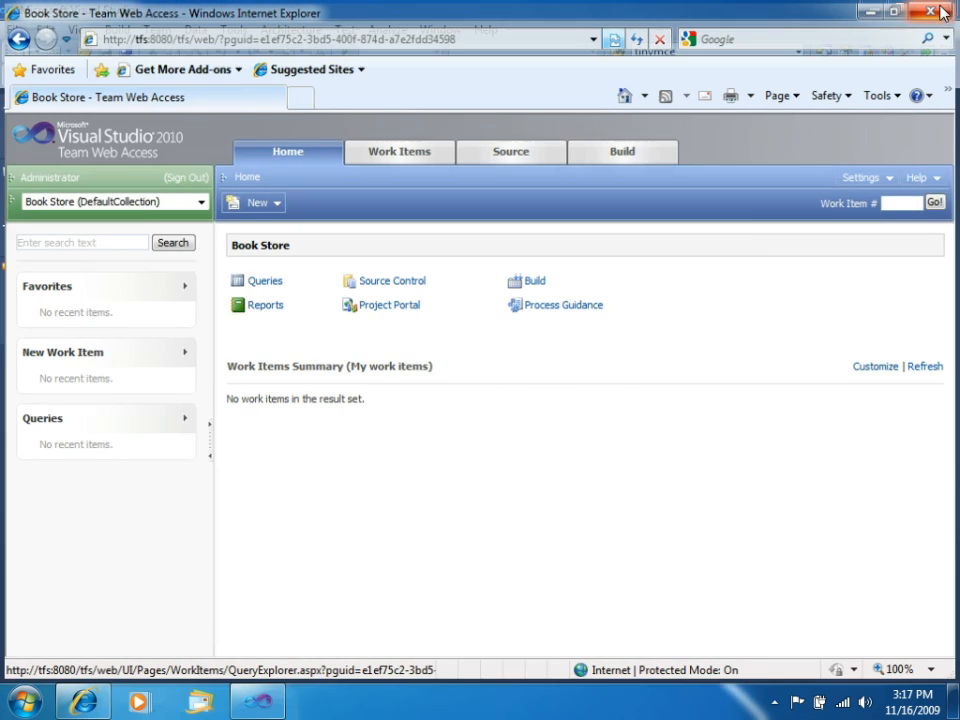
{"action": "left_click", "coordinate": [933, 11]}
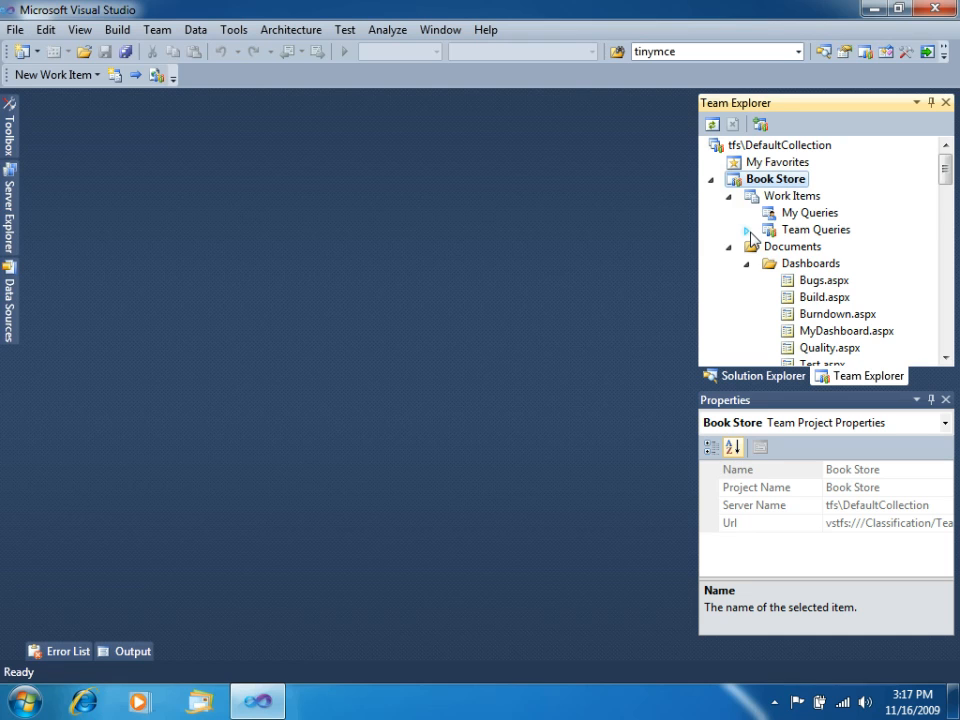
- Collapse the Work Items, Documents and Builds branches under Book Store
{"action": "left_click", "coordinate": [730, 195]}
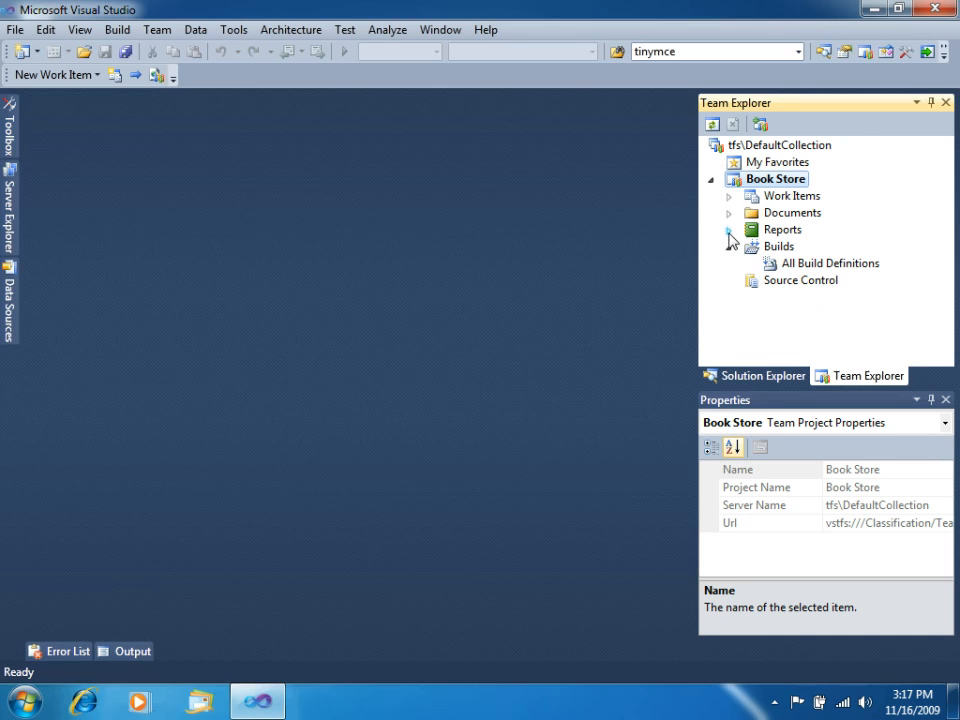
{"action": "left_click", "coordinate": [781, 145]}
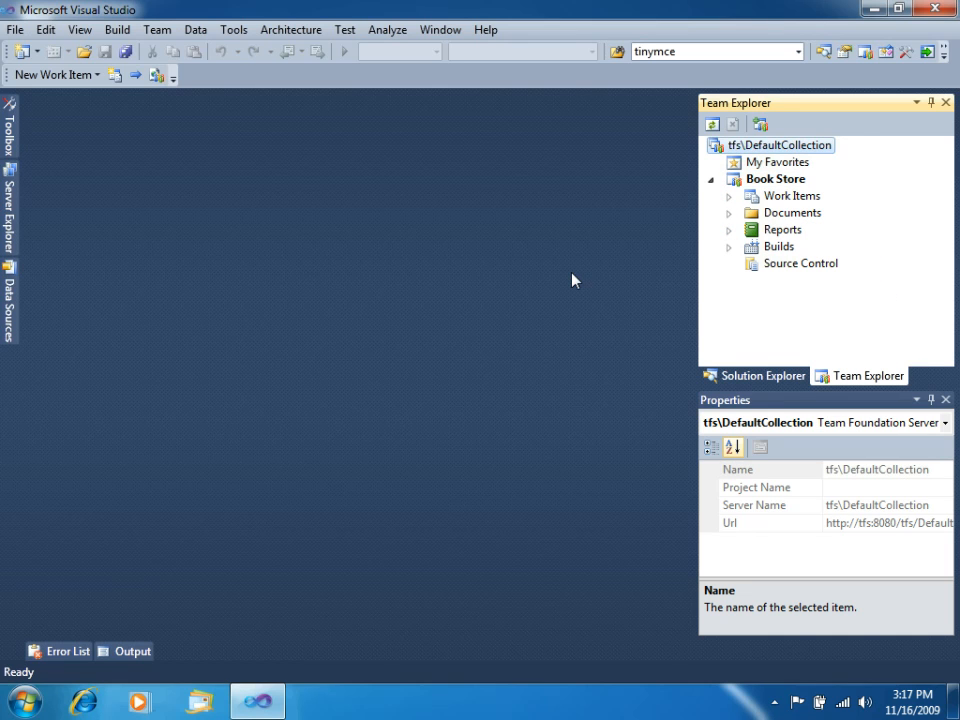